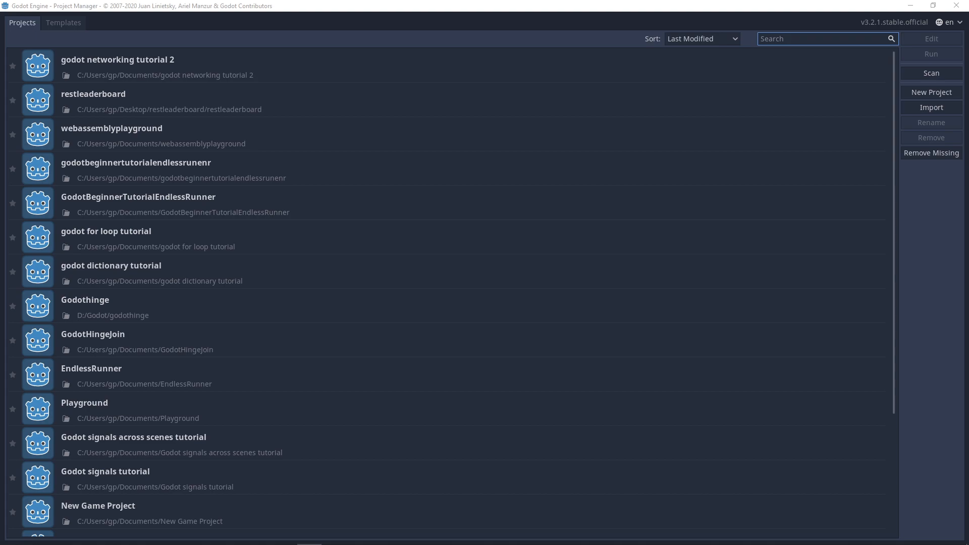
{"action": "mouse_move", "coordinate": [932, 91]}
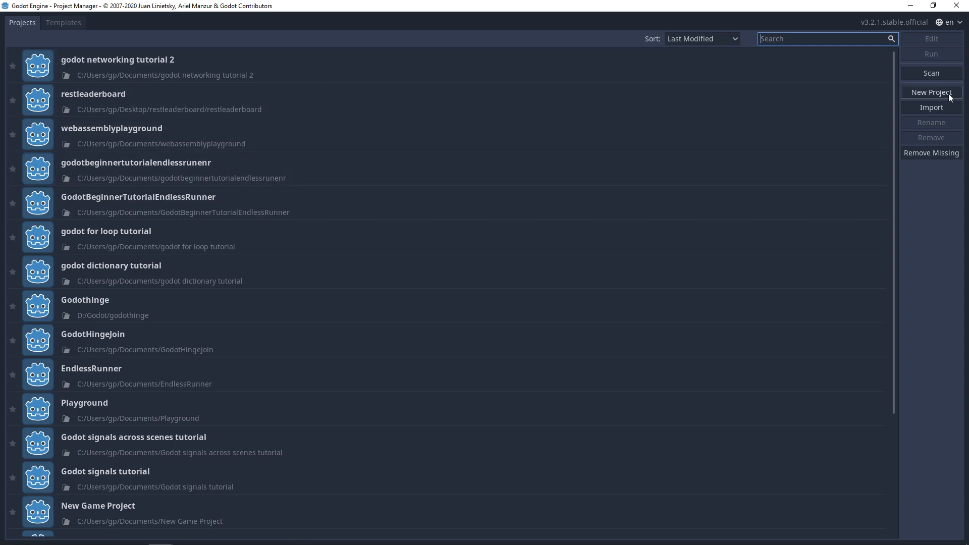
Step: Create a new project named 'godot loop tutorial' and open it in the editor
{"action": "left_click", "coordinate": [930, 92]}
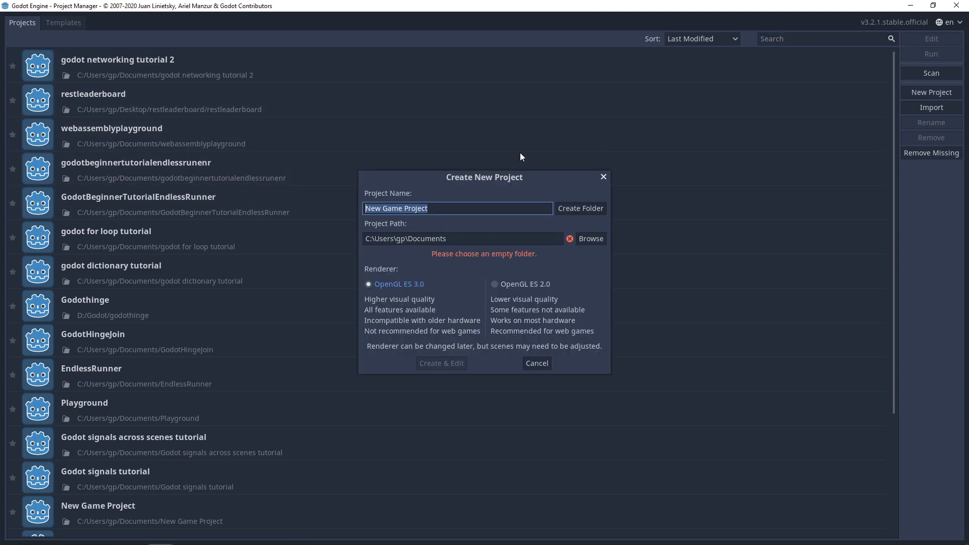
{"action": "type", "text": "godot"}
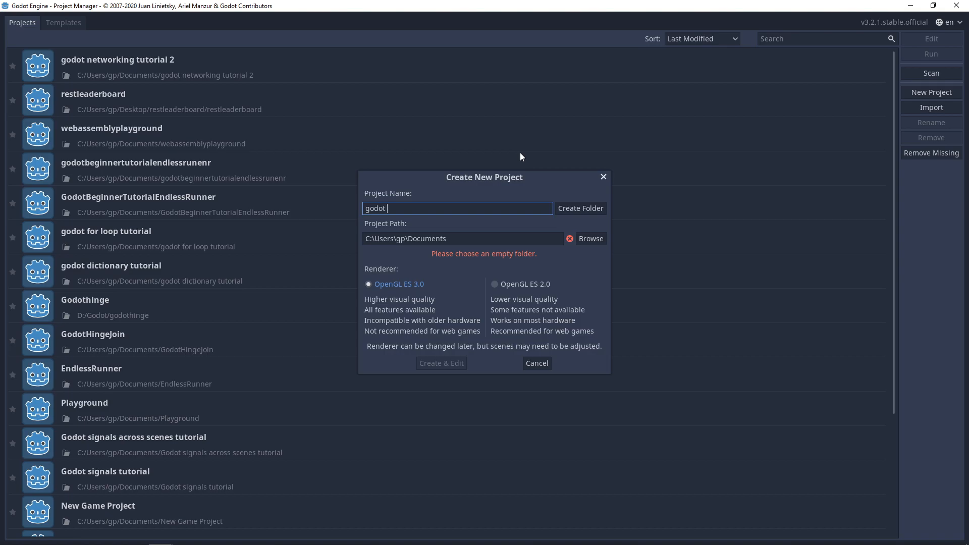
{"action": "type", "text": "loop tt"}
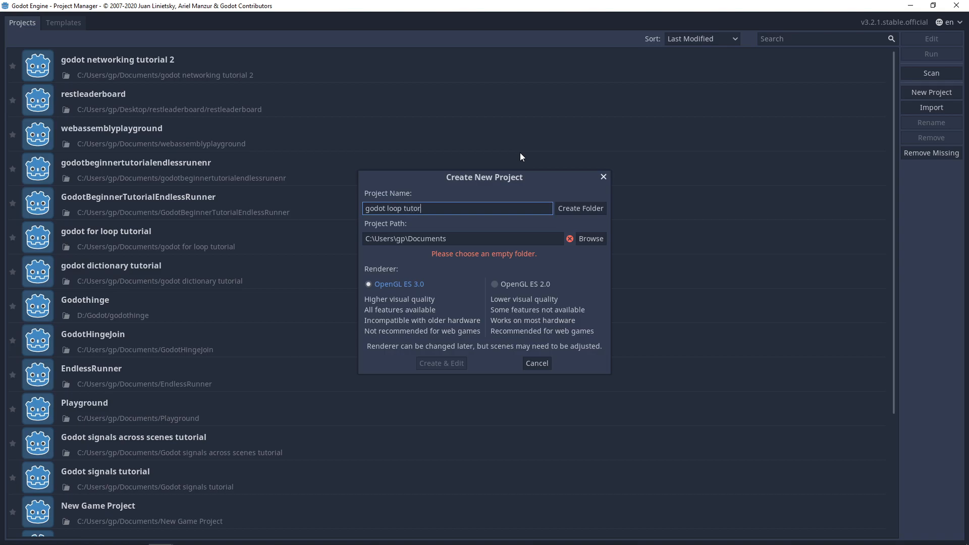
{"action": "type", "text": "ial"}
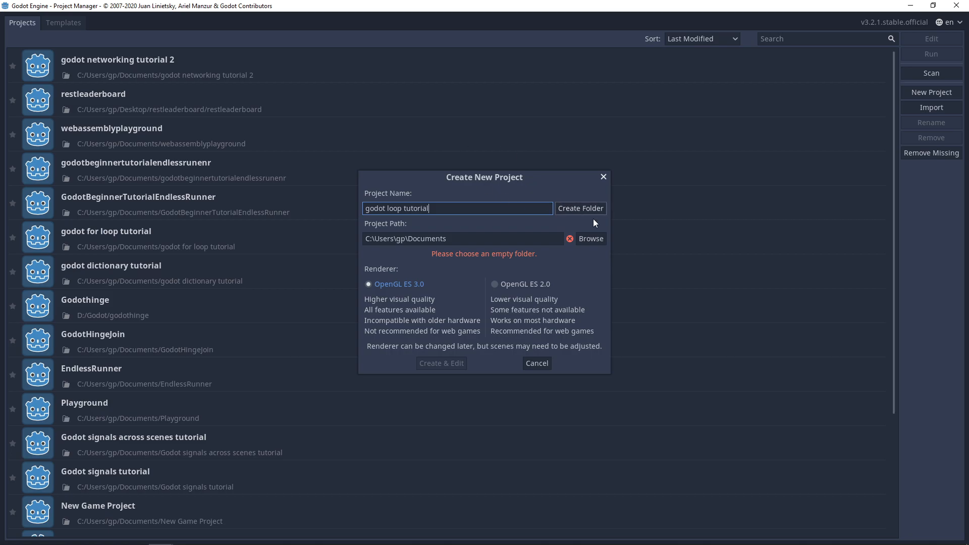
{"action": "left_click", "coordinate": [441, 363]}
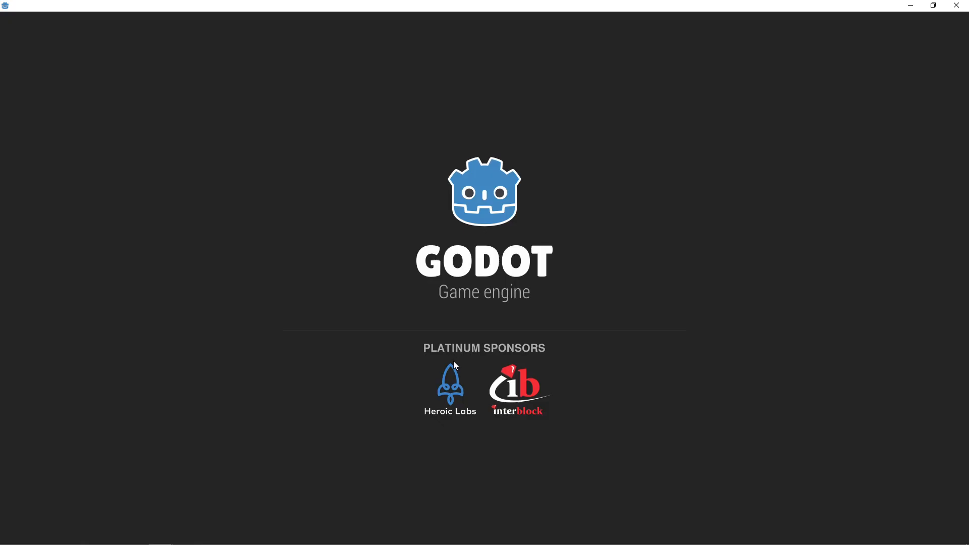
{"action": "mouse_move", "coordinate": [433, 302]}
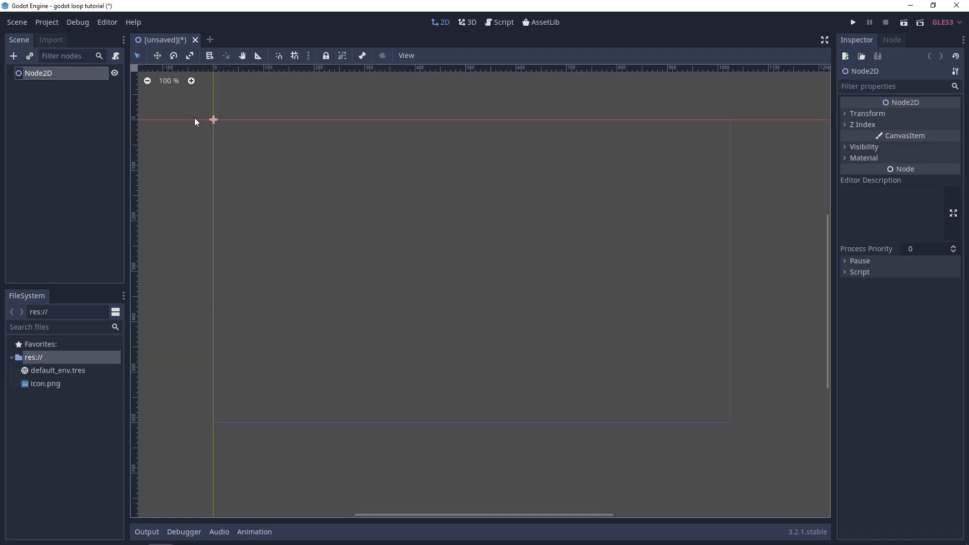
{"action": "mouse_move", "coordinate": [866, 248]}
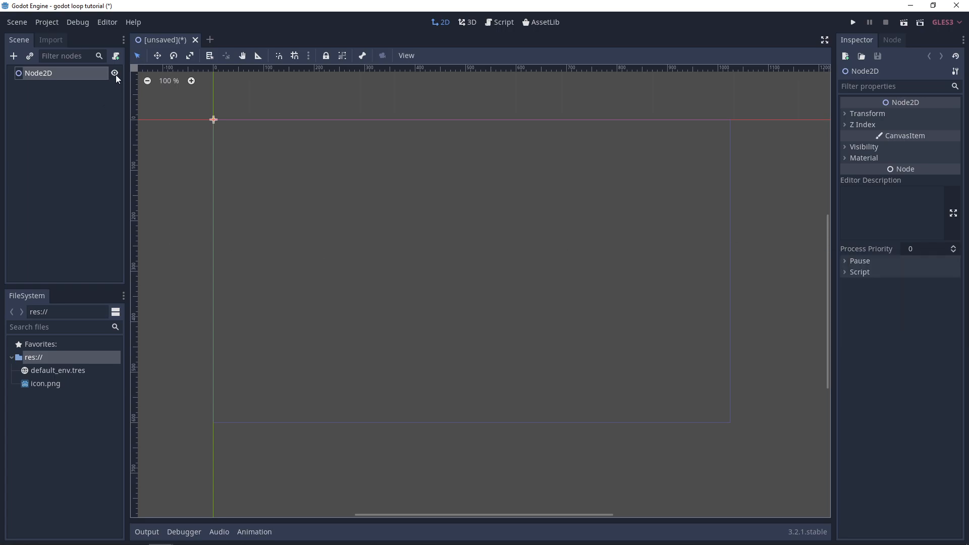
Step: Attach a new default GDScript Node2D.gd to the Node2D root node
{"action": "left_click", "coordinate": [114, 72]}
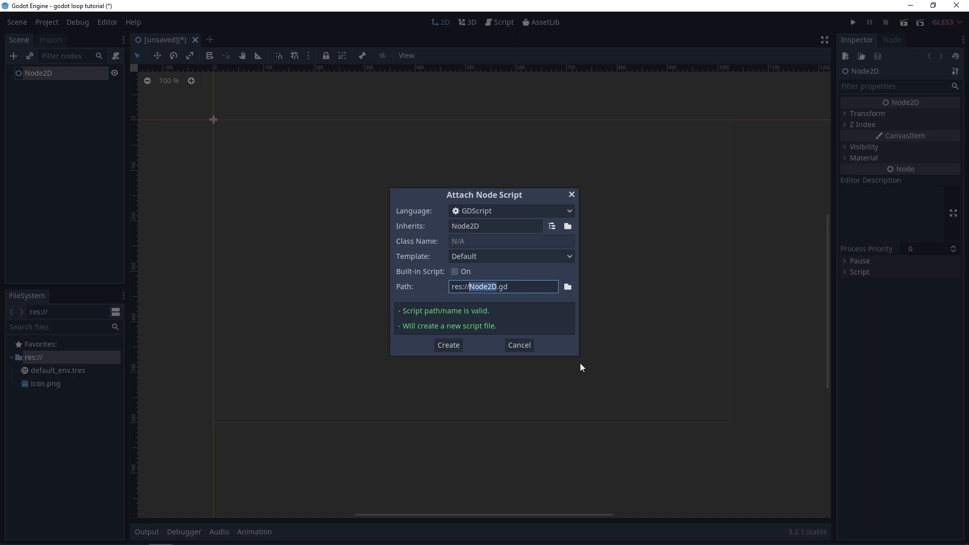
{"action": "left_click", "coordinate": [448, 345]}
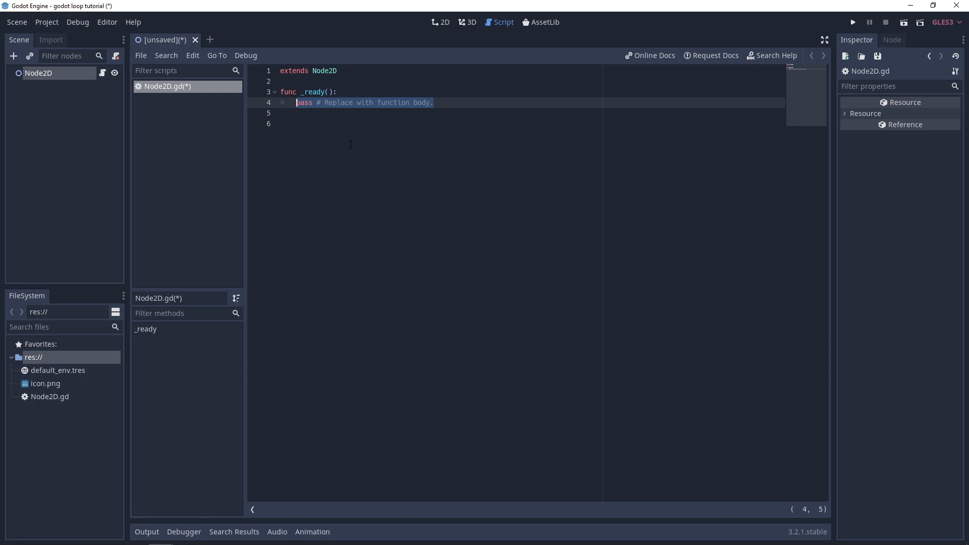
Step: Write 'for number in range(20):' with 'print(number)' inside _ready
{"action": "type", "text": "for"}
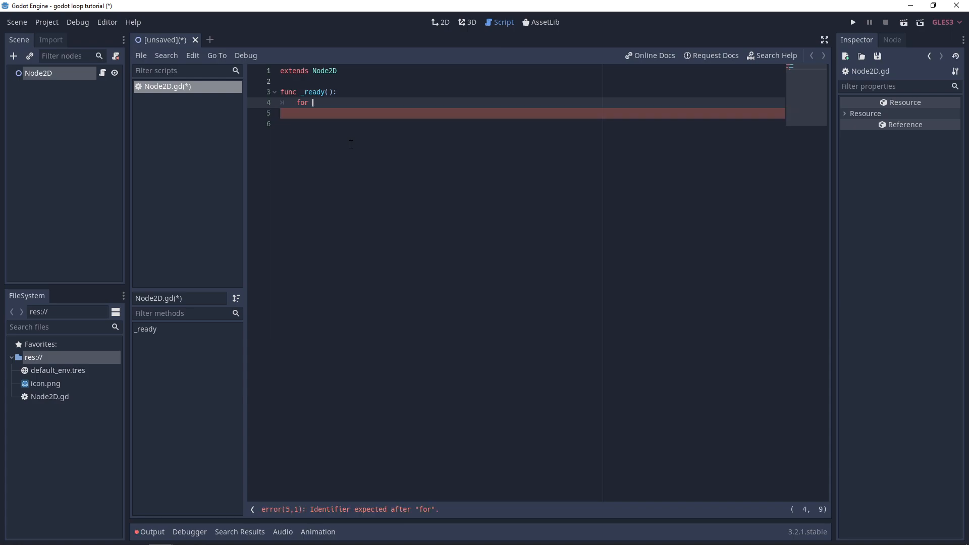
{"action": "type", "text": "number i"}
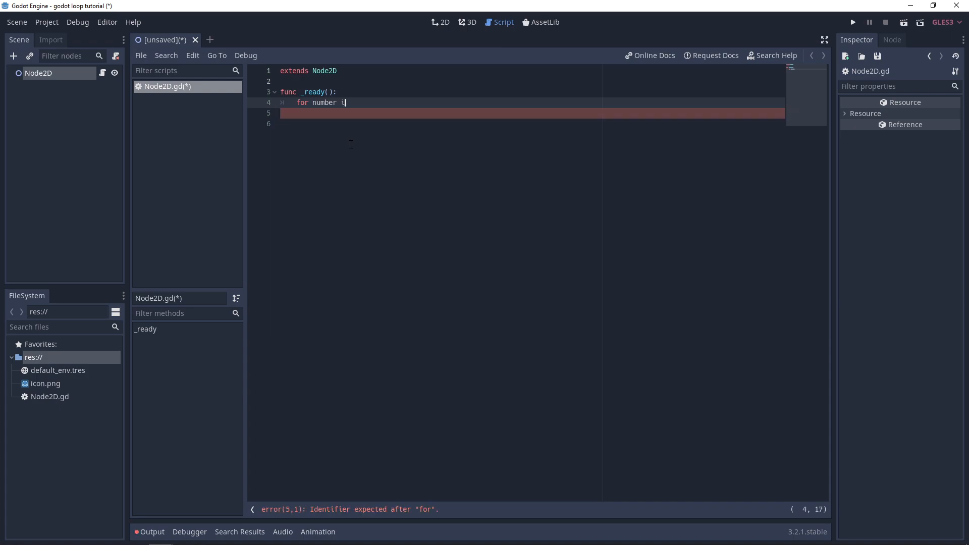
{"action": "type", "text": "in range(2"}
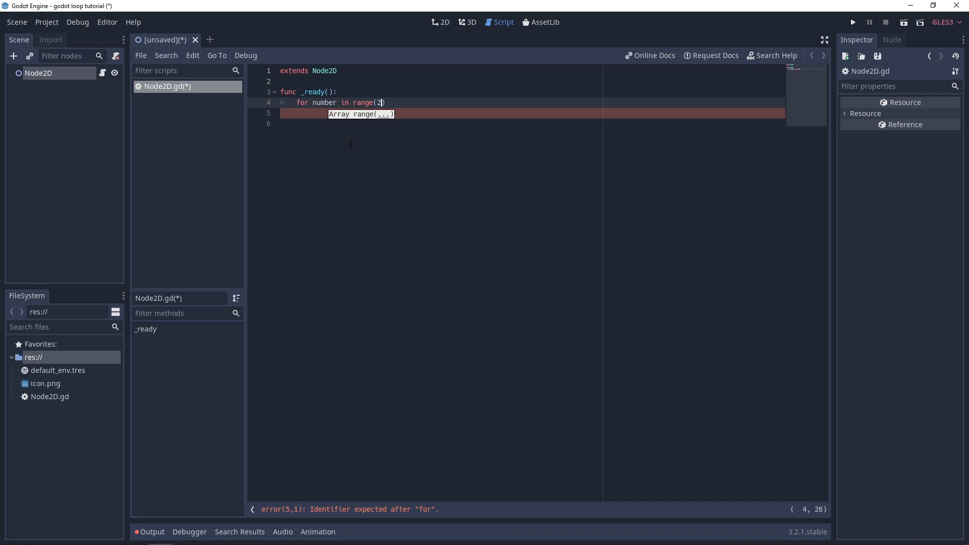
{"action": "type", "text": "0):"}
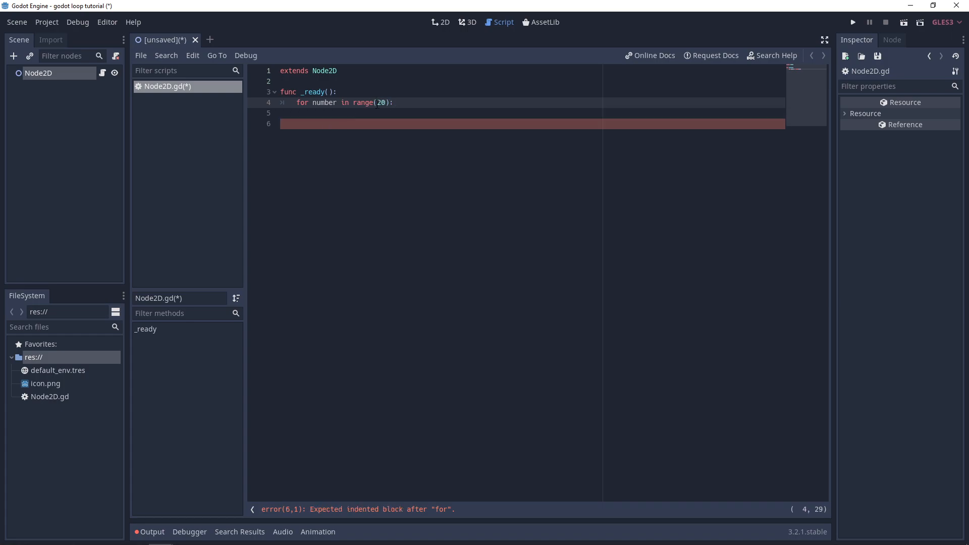
{"action": "type", "text": "0"}
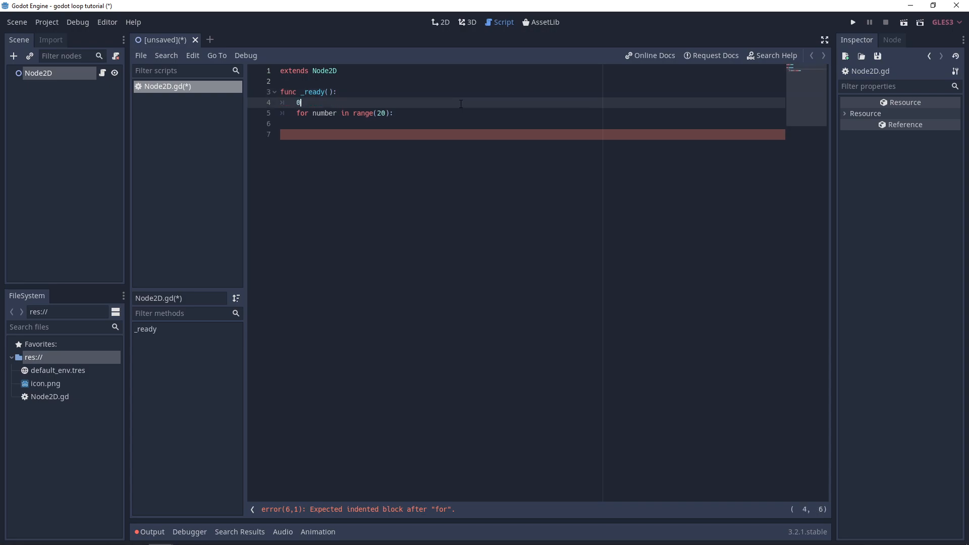
{"action": "type", "text": "..20"}
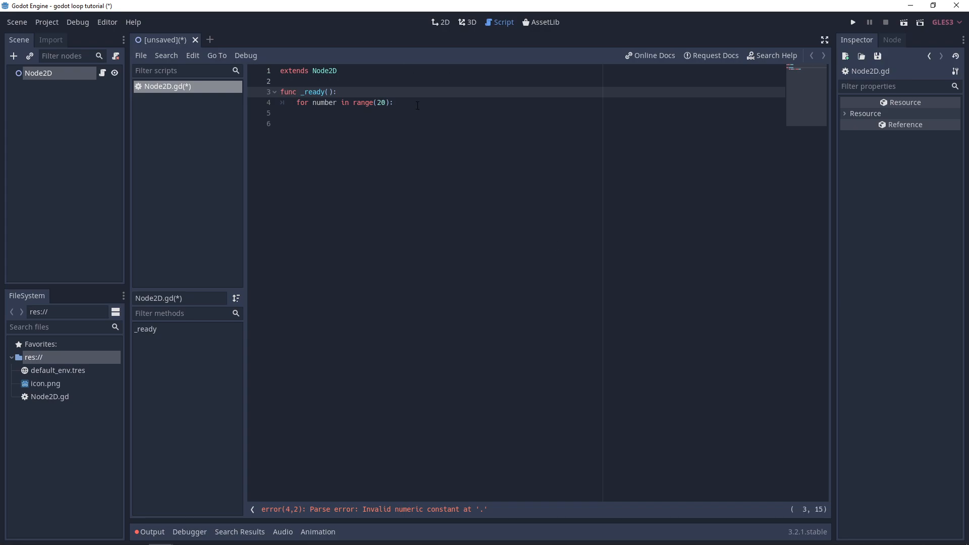
{"action": "type", "text": "prin"}
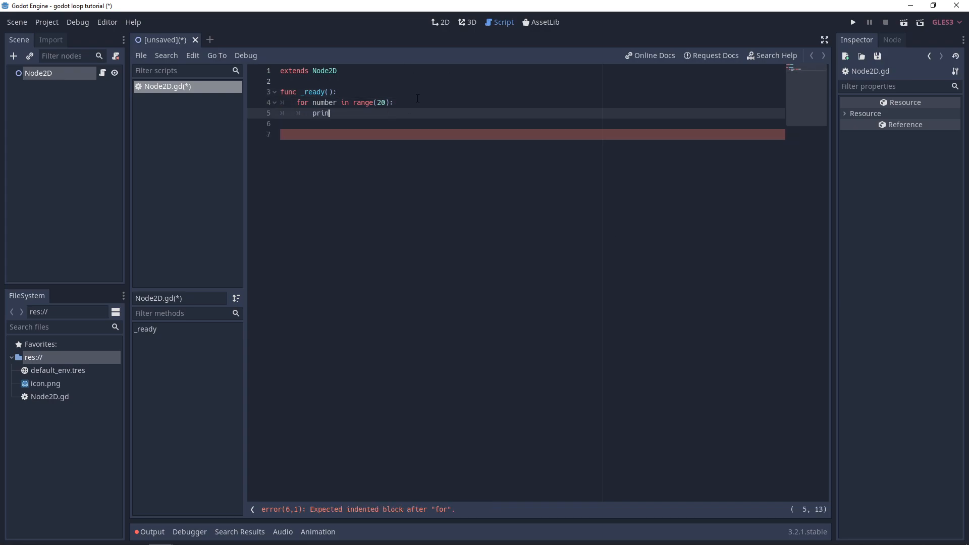
{"action": "type", "text": "t(numb"}
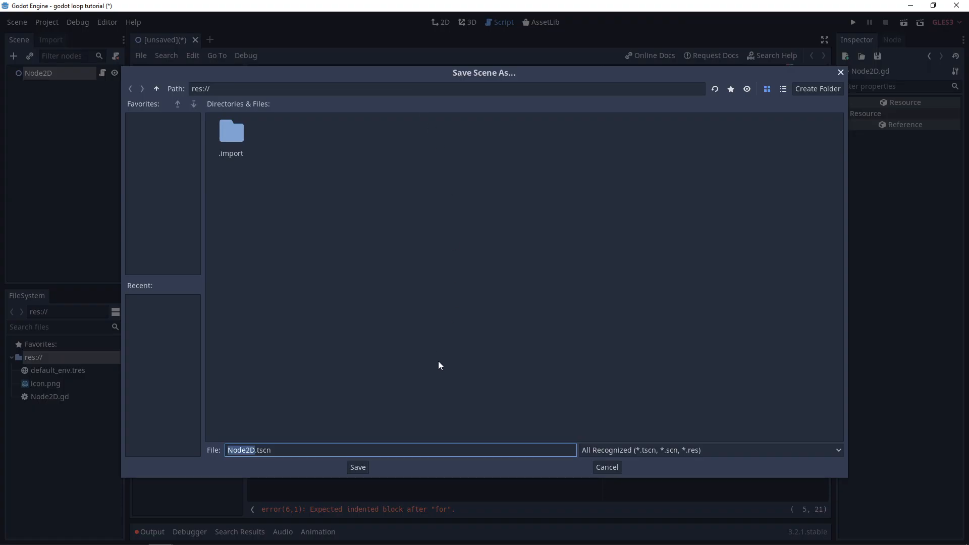
Step: Save the scene as Node2D.tscn, set it as main scene, and run to print 0 through 19
{"action": "left_click", "coordinate": [358, 467]}
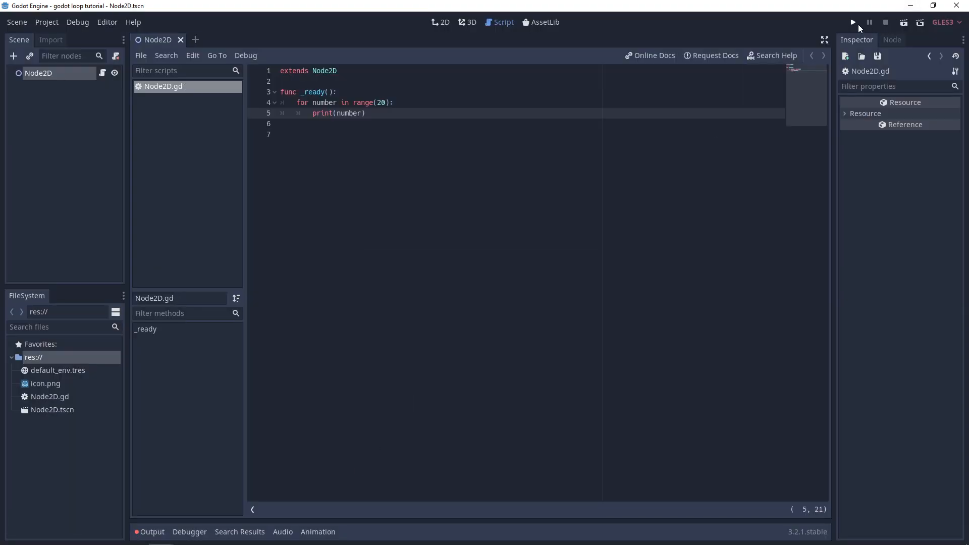
{"action": "left_click", "coordinate": [852, 22]}
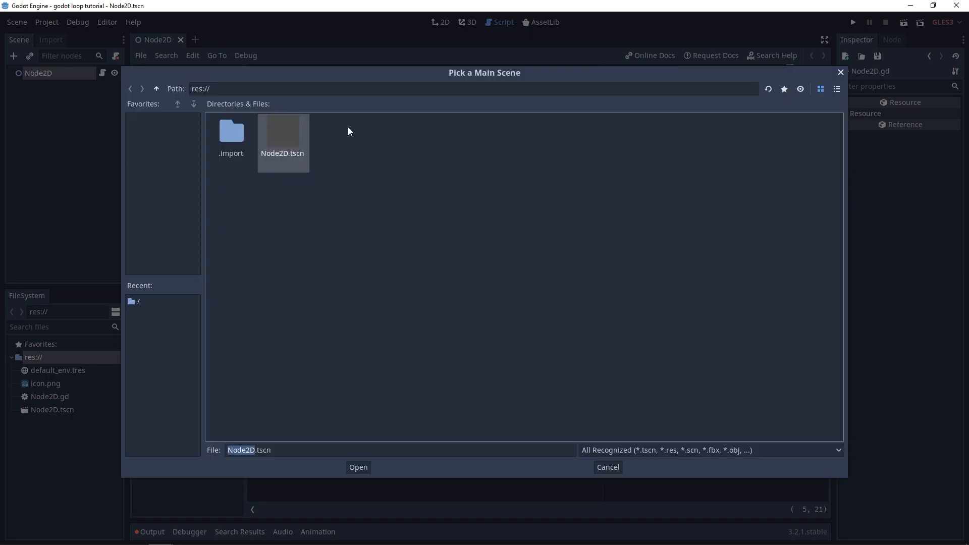
{"action": "left_click", "coordinate": [358, 468]}
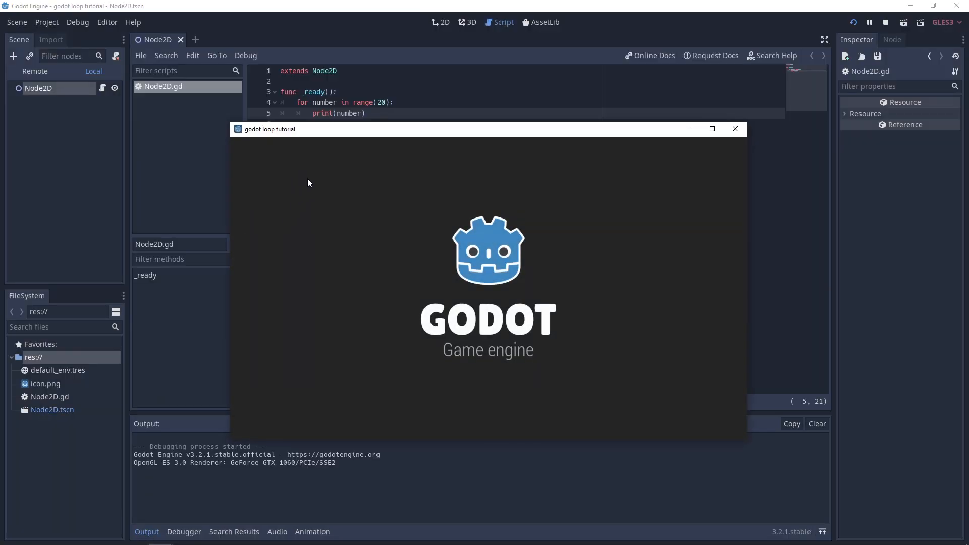
{"action": "left_click", "coordinate": [734, 128]}
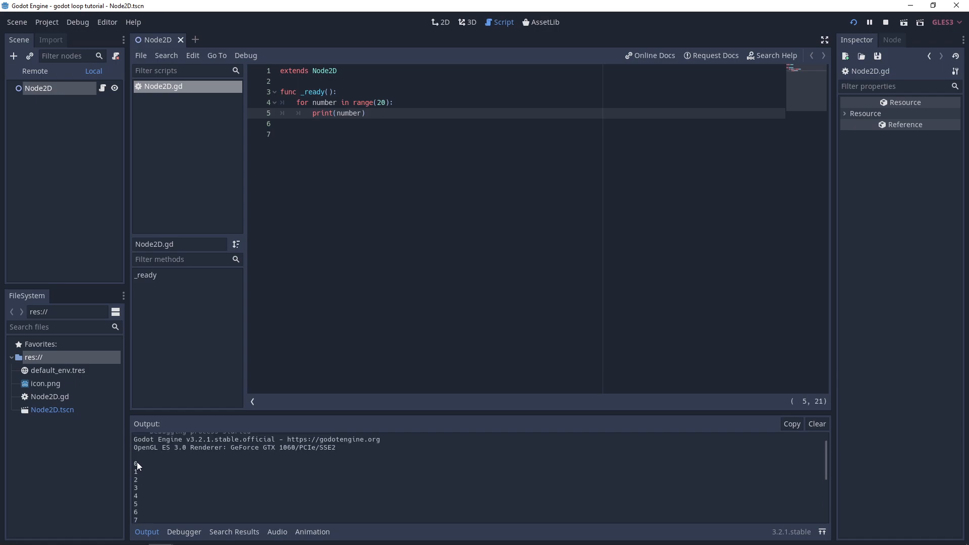
{"action": "scroll", "scroll_direction": "down", "scroll_amount": 3}
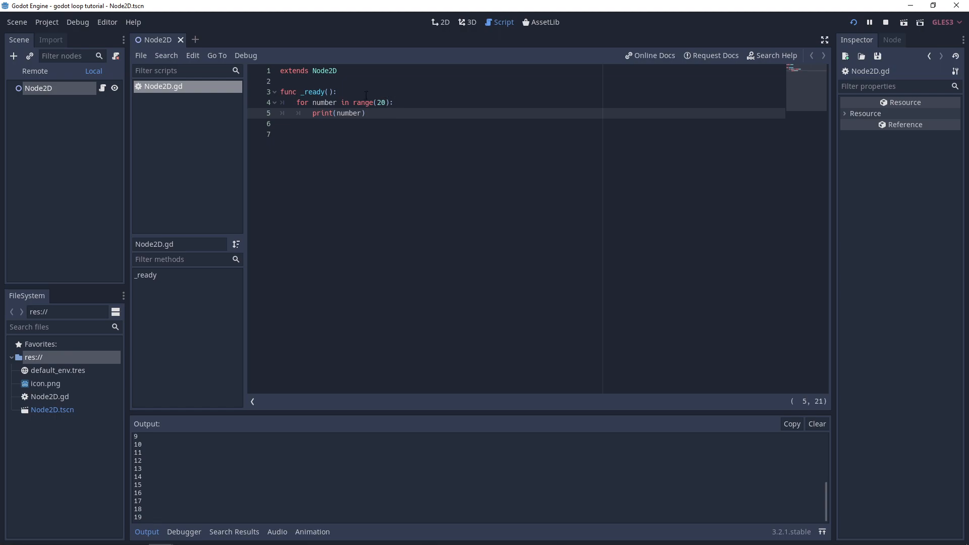
Step: Change the loop to range(10,20) and rerun so the output shows 10 through 19
{"action": "type", "text": "0"}
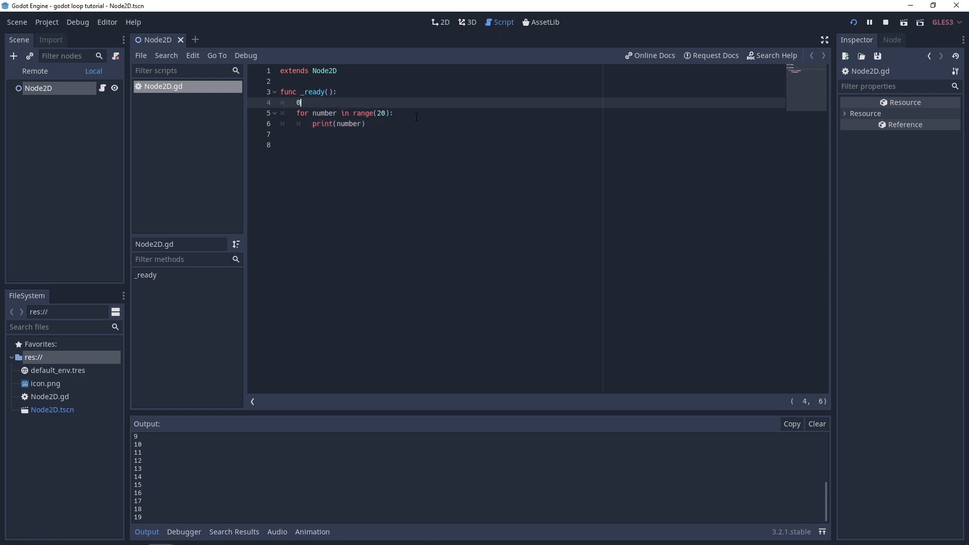
{"action": "type", "text": "...20"}
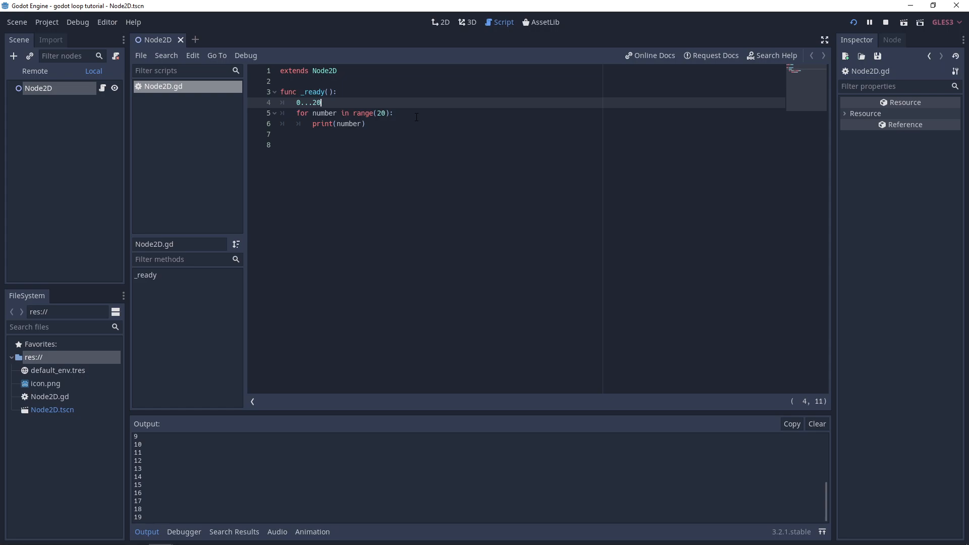
{"action": "key", "text": "BackSpace"}
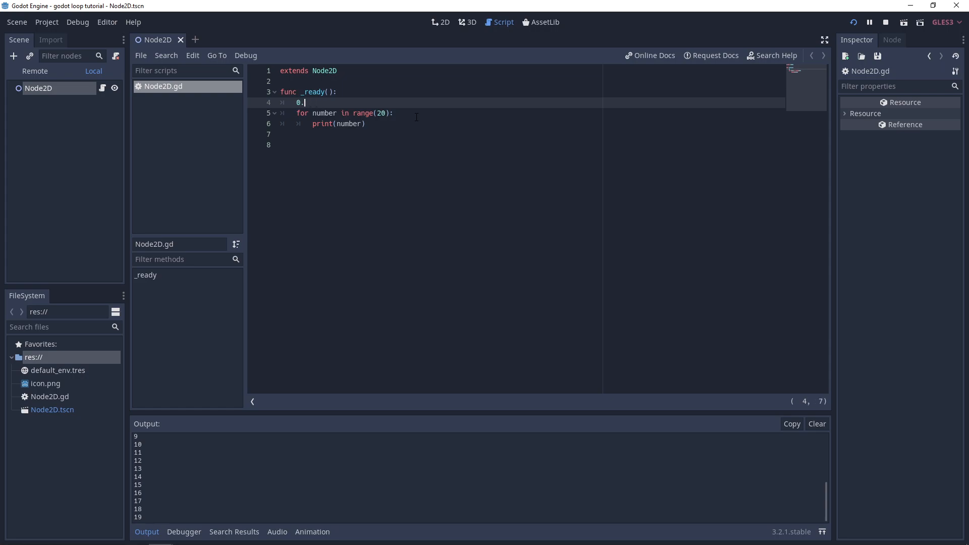
{"action": "key", "text": "Backspace"}
{"action": "type", "text": "10,"}
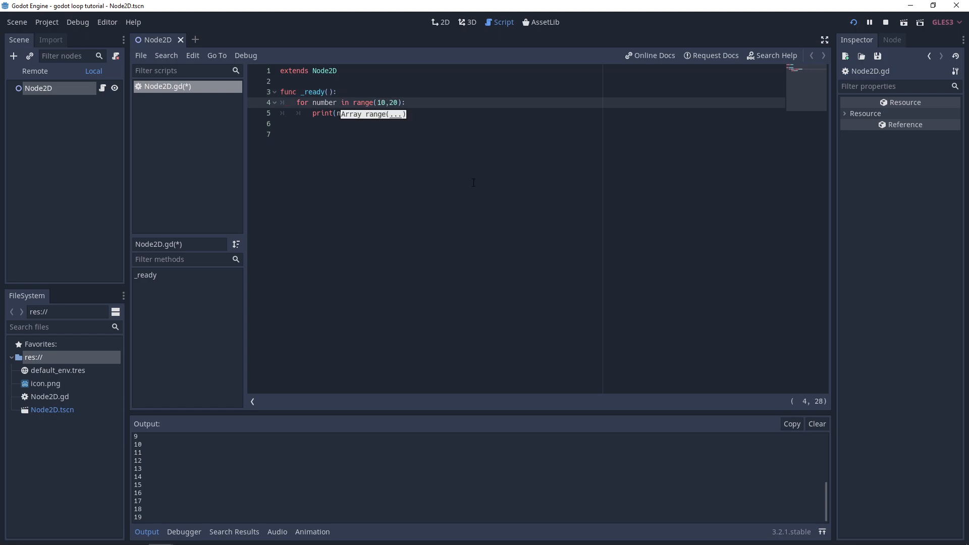
{"action": "left_click", "coordinate": [854, 23]}
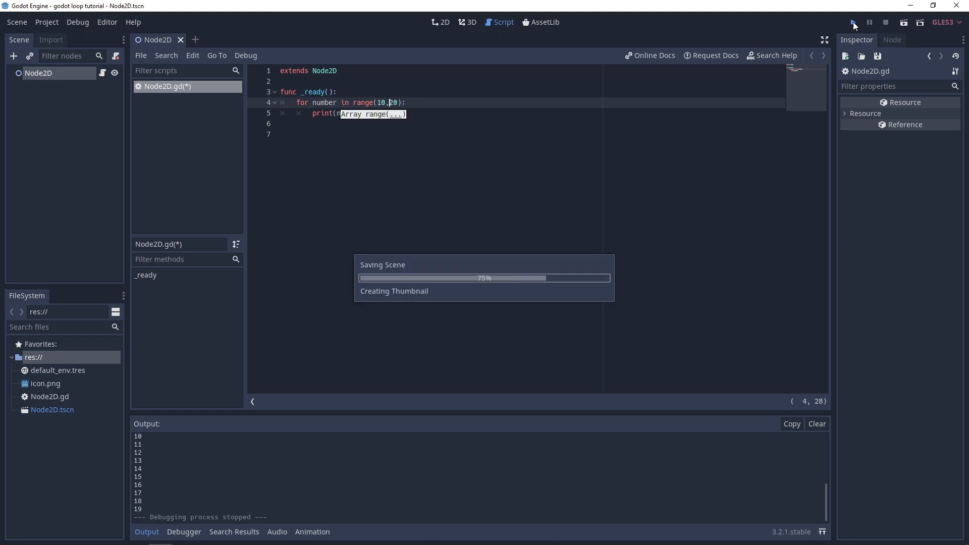
{"action": "left_click", "coordinate": [853, 22]}
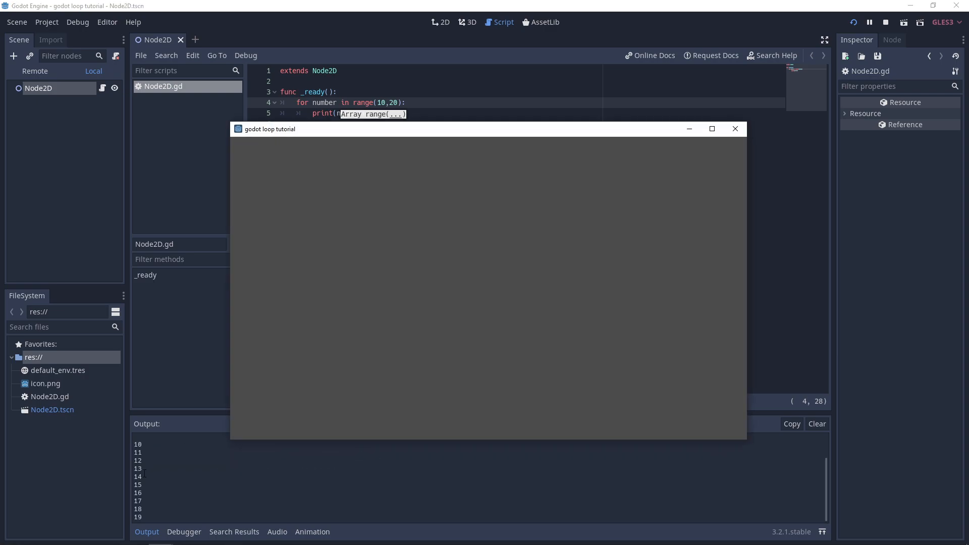
{"action": "left_click", "coordinate": [735, 129]}
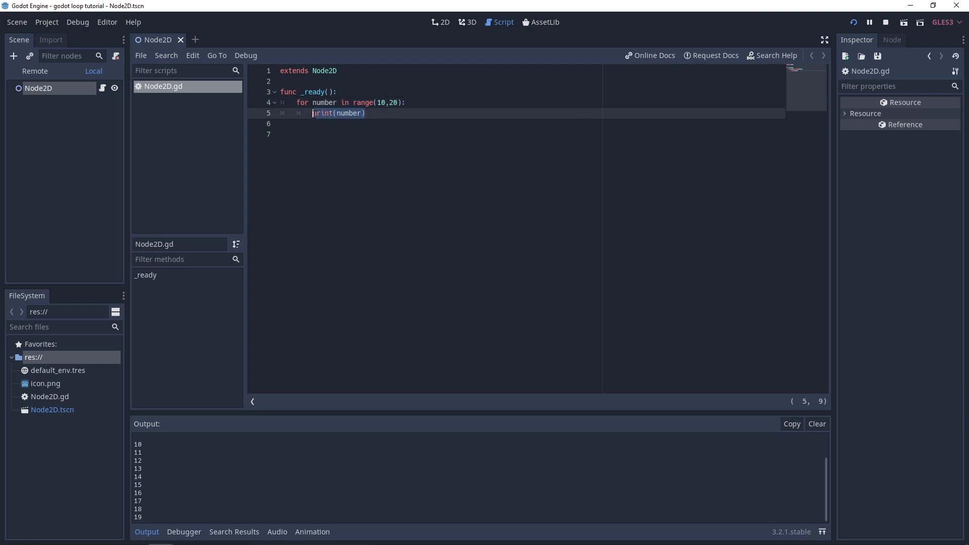
Step: Add 'if number == 15: continue' before print(number) and rerun, skipping 15 in the output
{"action": "type", "text": "if nu"}
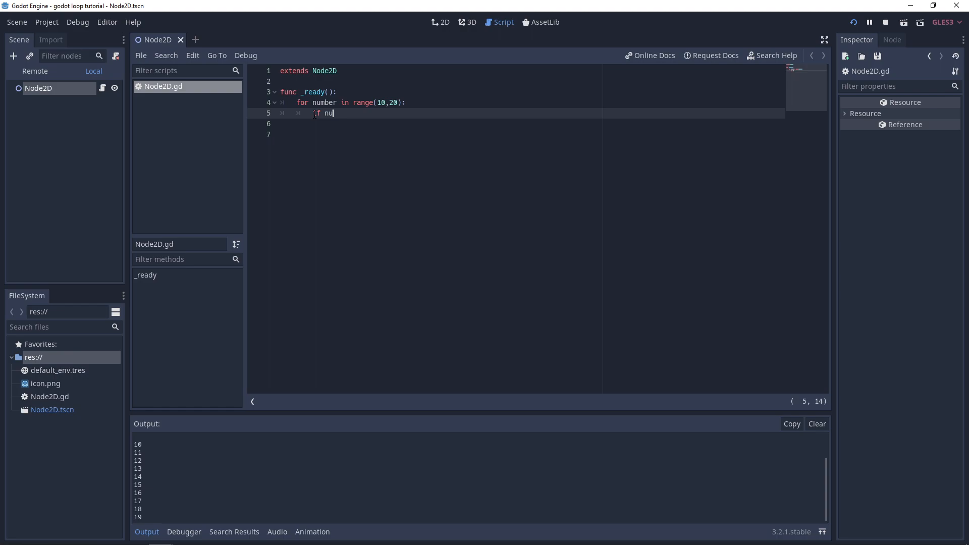
{"action": "type", "text": "mber == 1"}
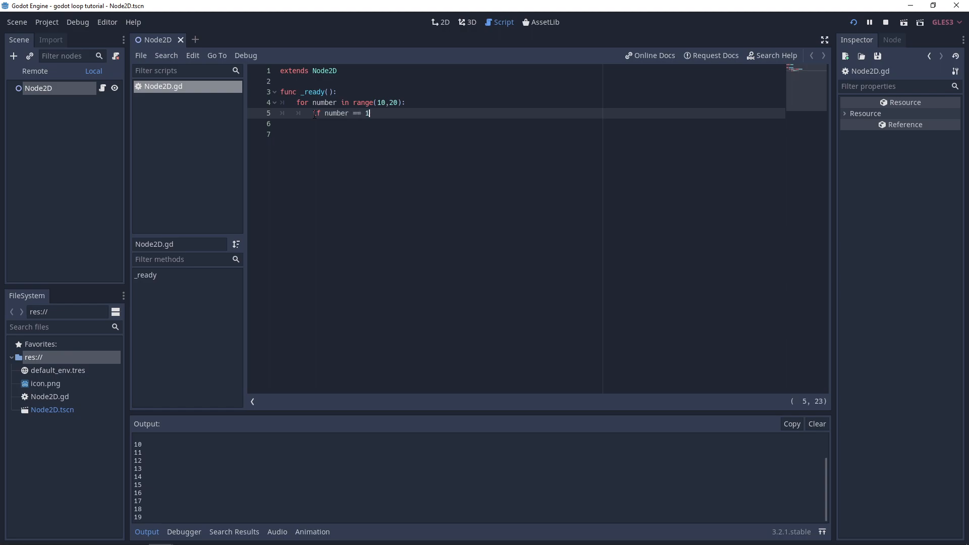
{"action": "type", "text": "5:"}
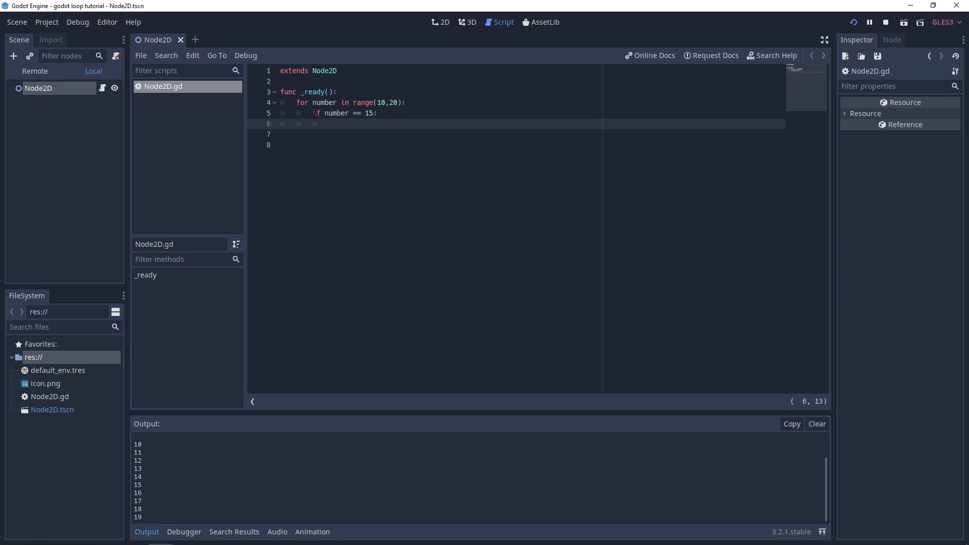
{"action": "type", "text": "continue"}
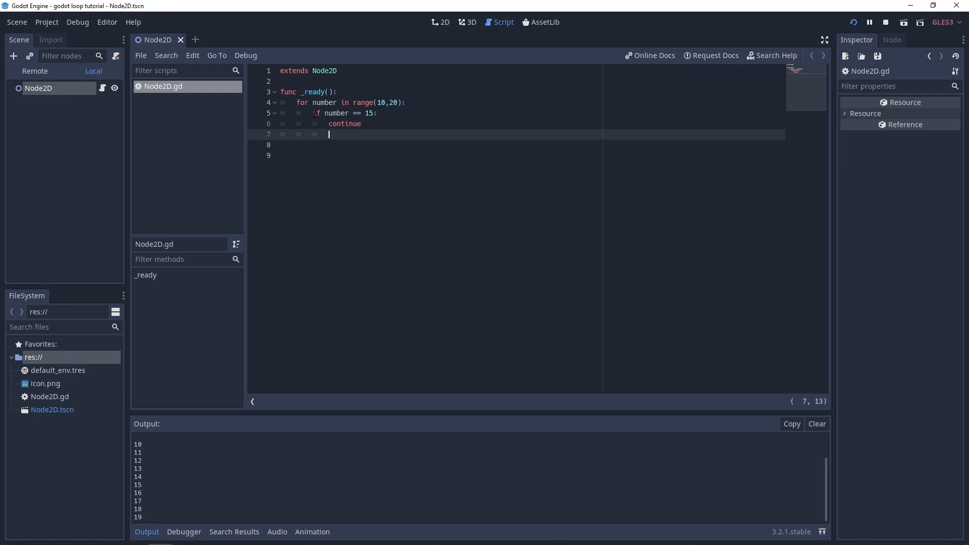
{"action": "type", "text": "print"}
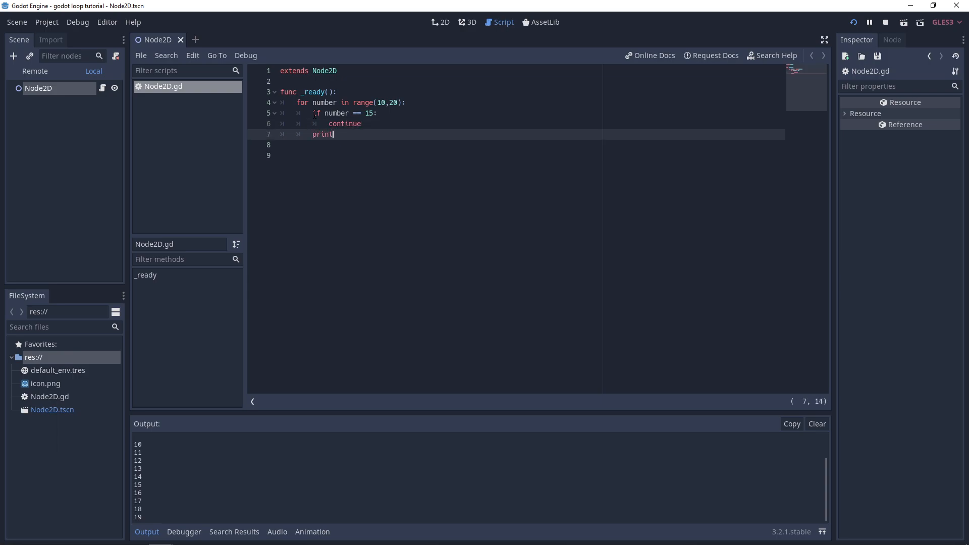
{"action": "type", "text": "(number)"}
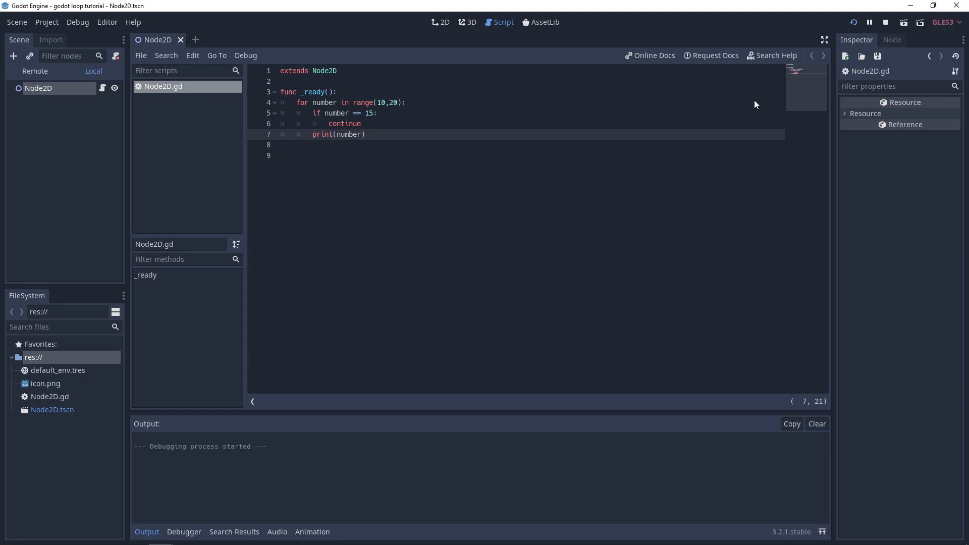
{"action": "left_click", "coordinate": [854, 22]}
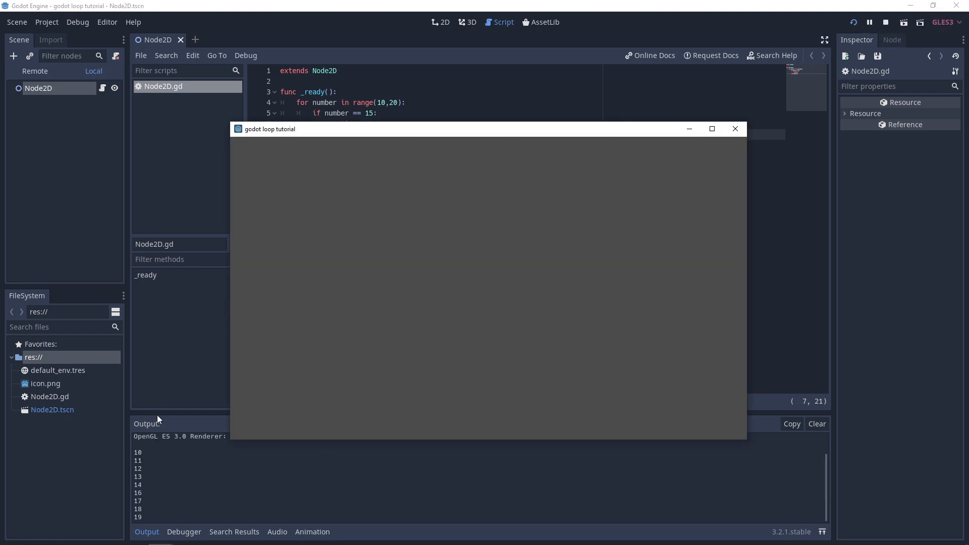
{"action": "mouse_move", "coordinate": [144, 475]}
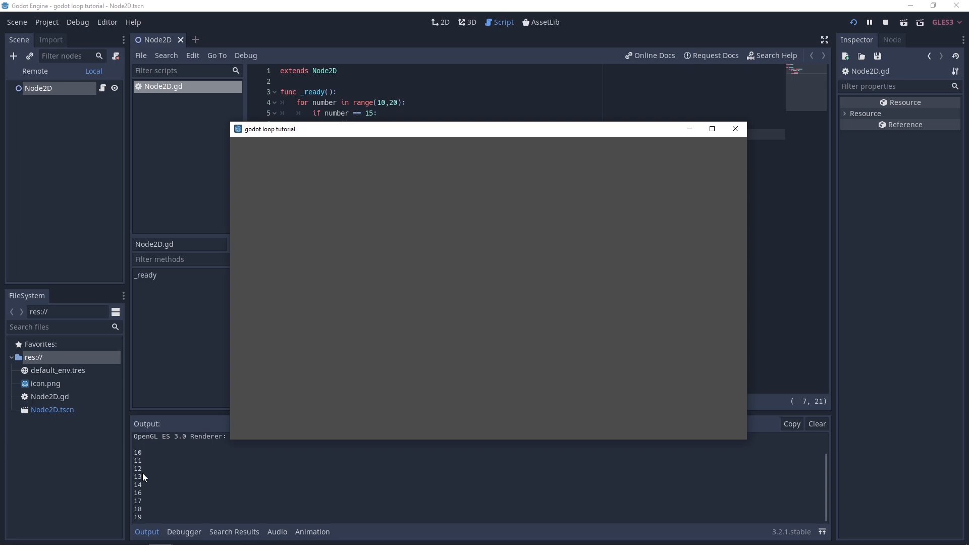
{"action": "mouse_move", "coordinate": [138, 492]}
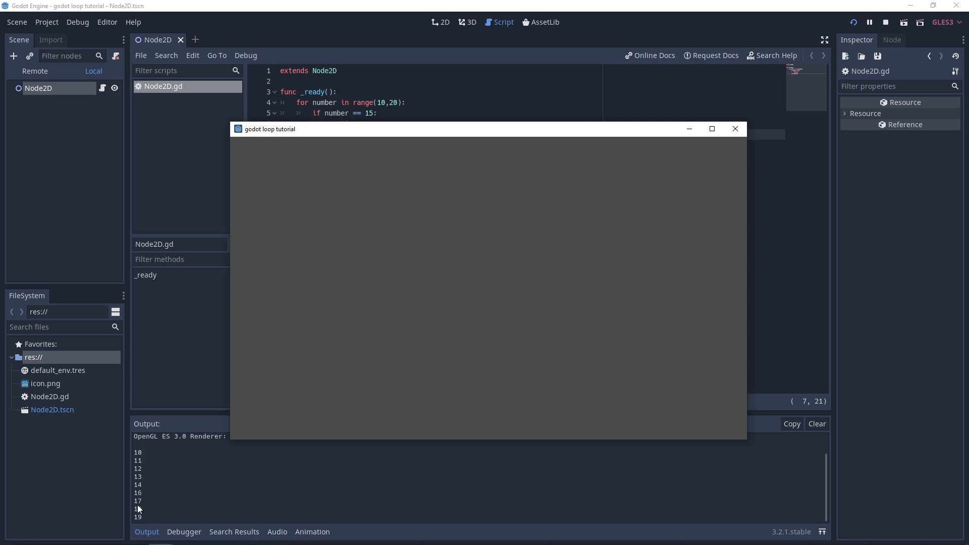
{"action": "mouse_move", "coordinate": [688, 128]}
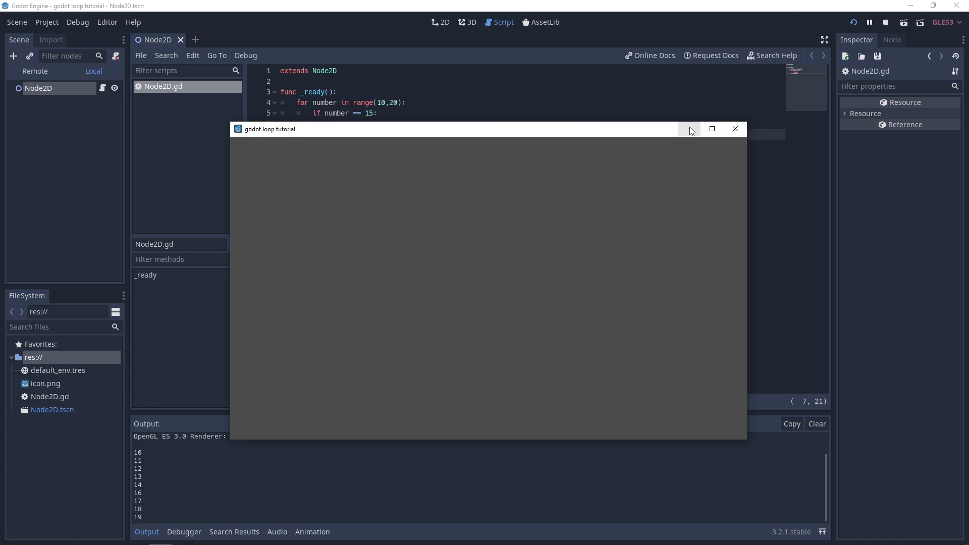
{"action": "left_click", "coordinate": [735, 128]}
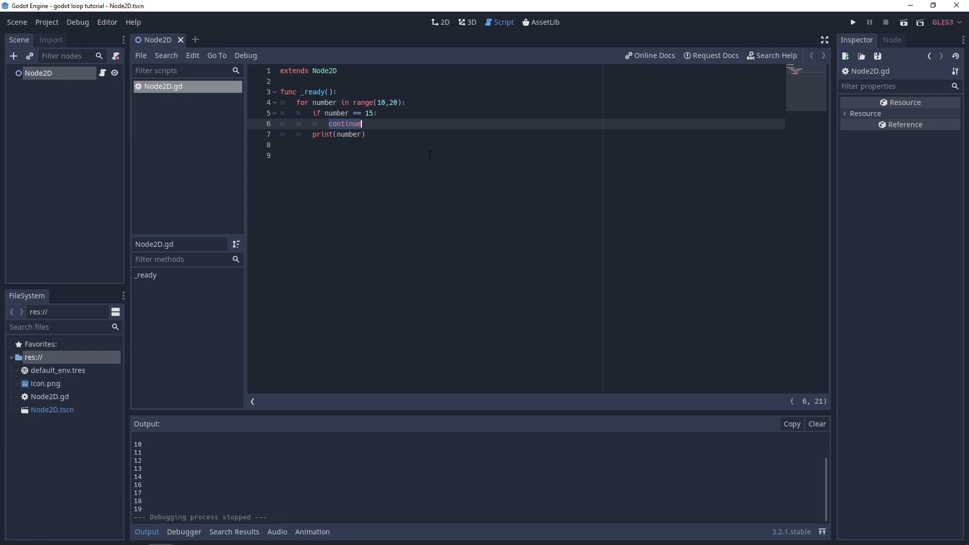
Step: Replace continue with break and rerun so the output stops after 14
{"action": "type", "text": "break"}
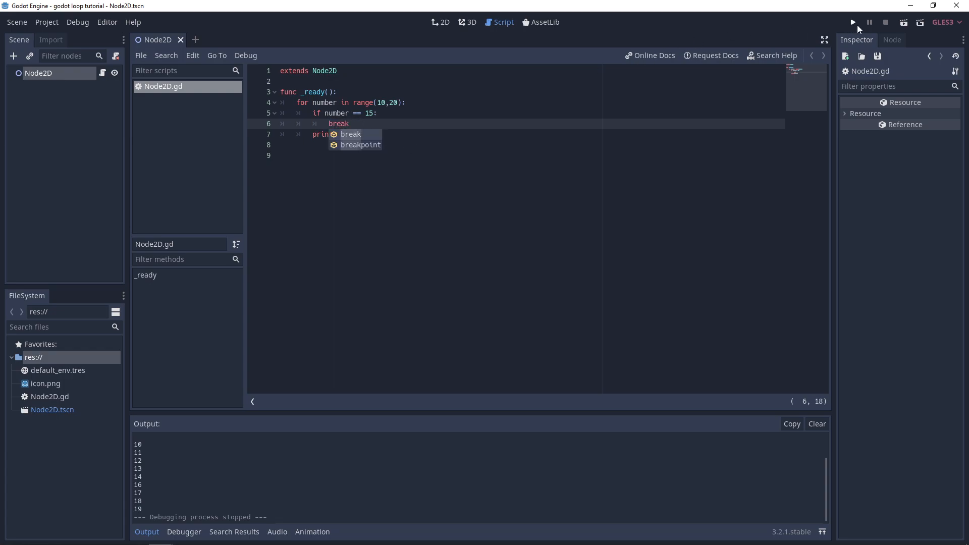
{"action": "left_click", "coordinate": [852, 22]}
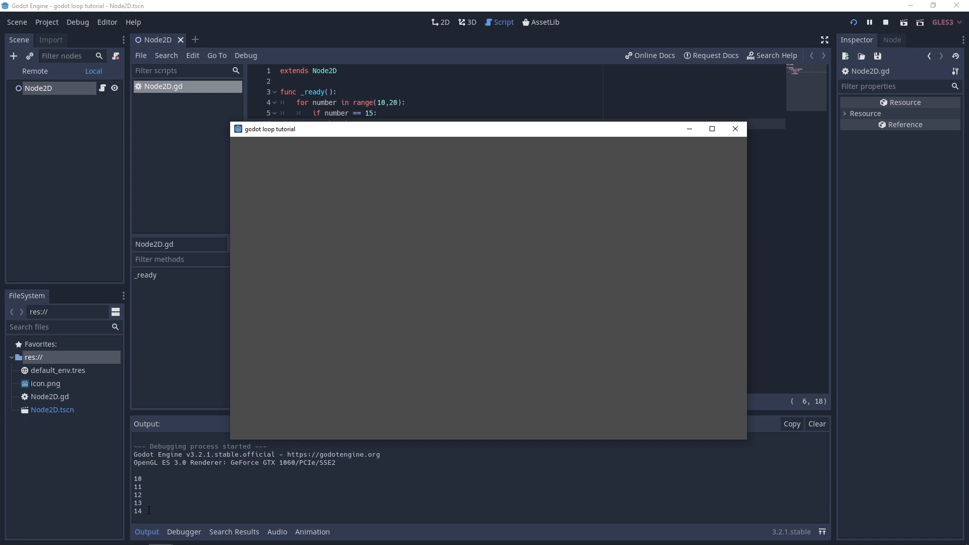
{"action": "left_click", "coordinate": [734, 129]}
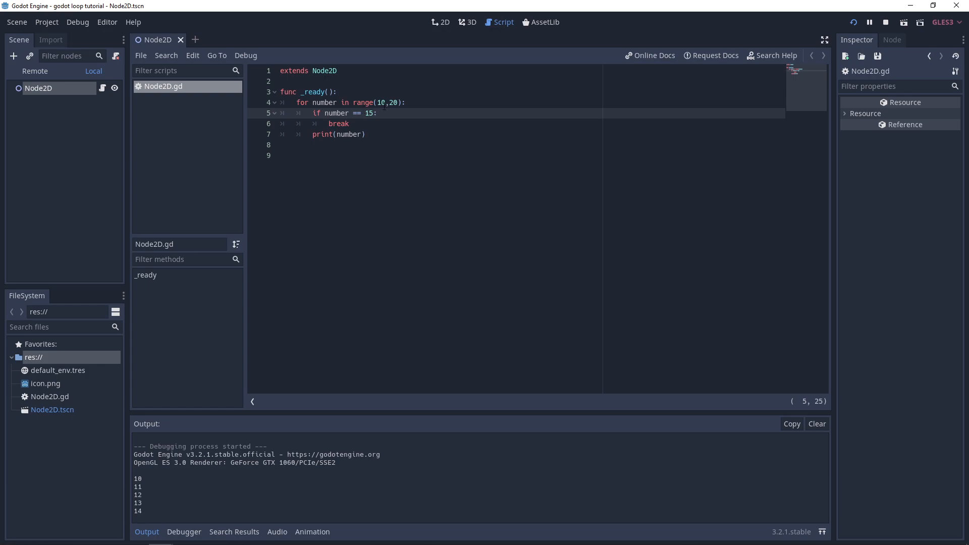
{"action": "mouse_move", "coordinate": [765, 59]}
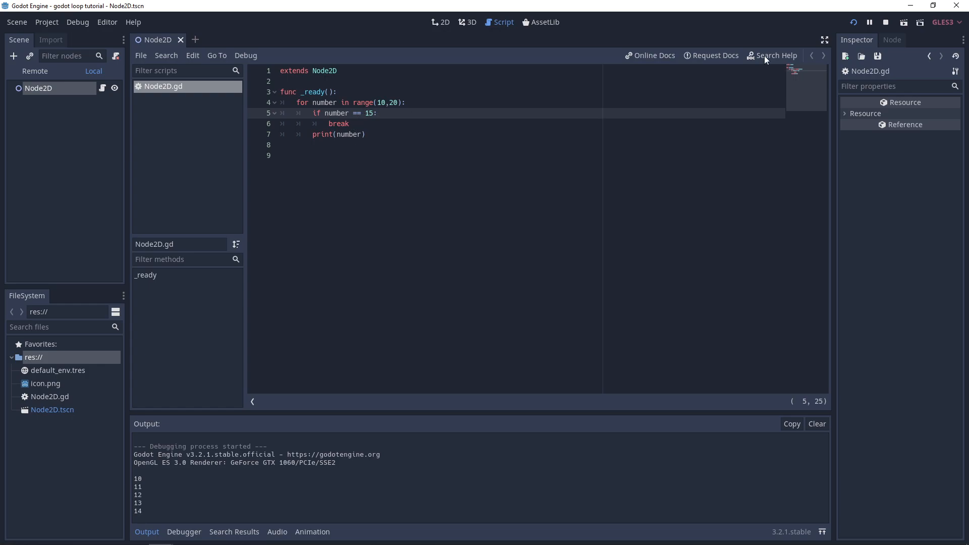
{"action": "mouse_move", "coordinate": [711, 141]}
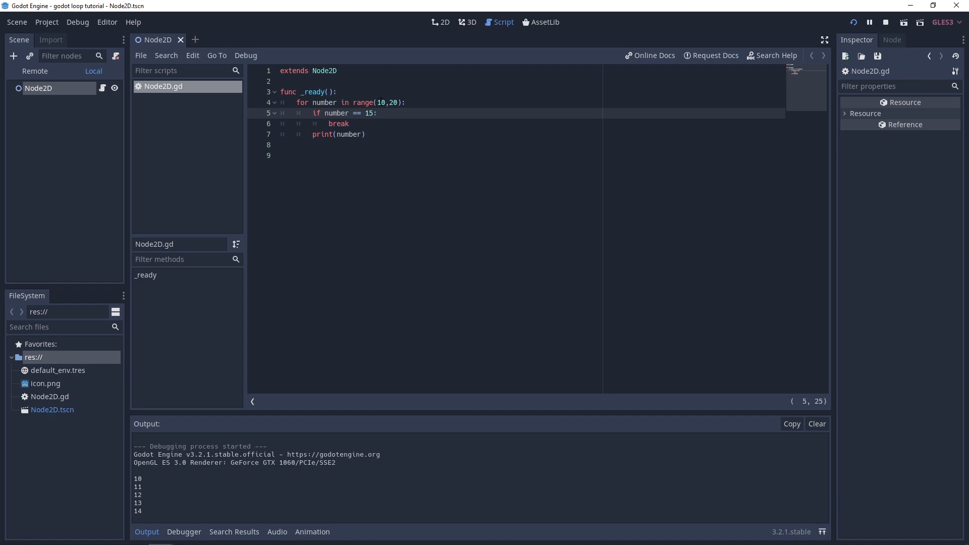
{"action": "left_click", "coordinate": [405, 103]}
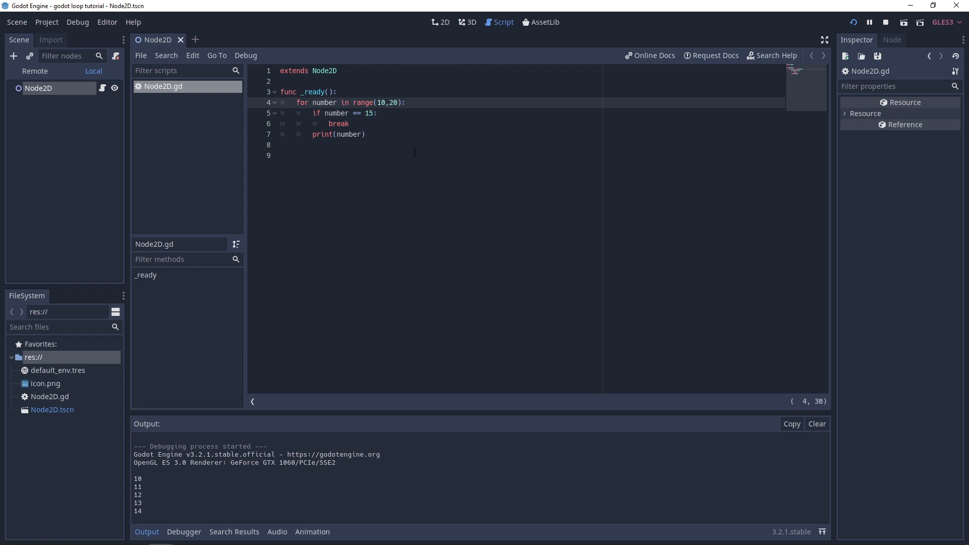
Step: Add a step of 2 to the range, drop the break check, and run the scene
{"action": "type", "text": ",2"}
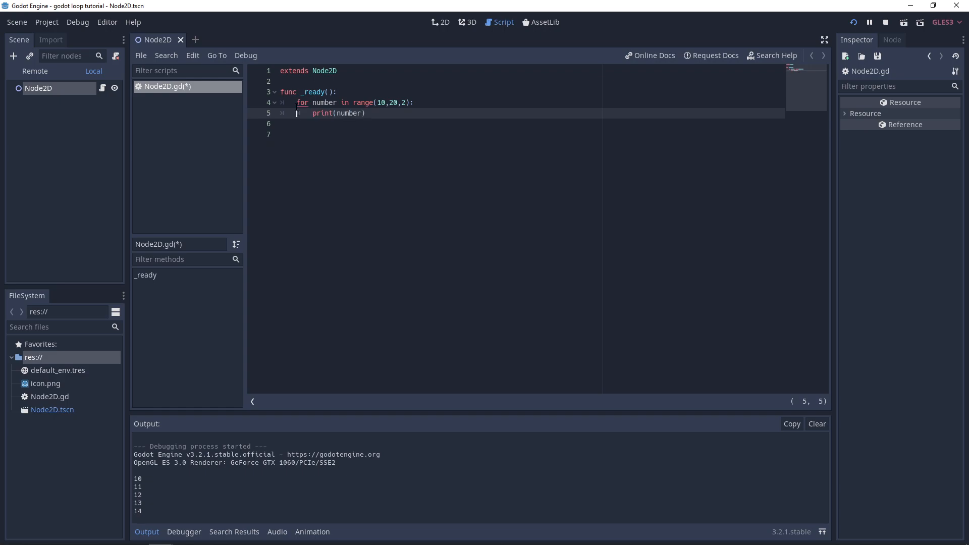
{"action": "key", "text": "ctrl+s"}
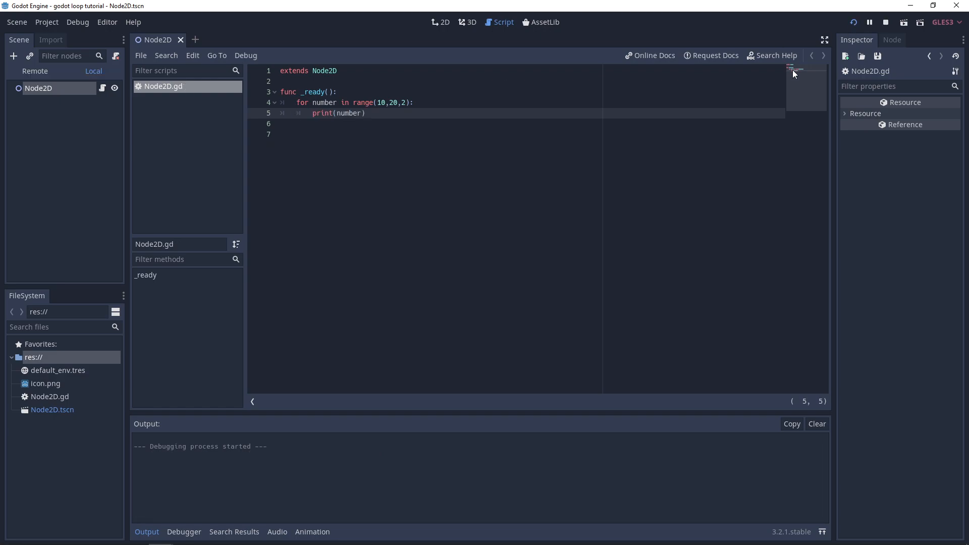
{"action": "left_click", "coordinate": [853, 22]}
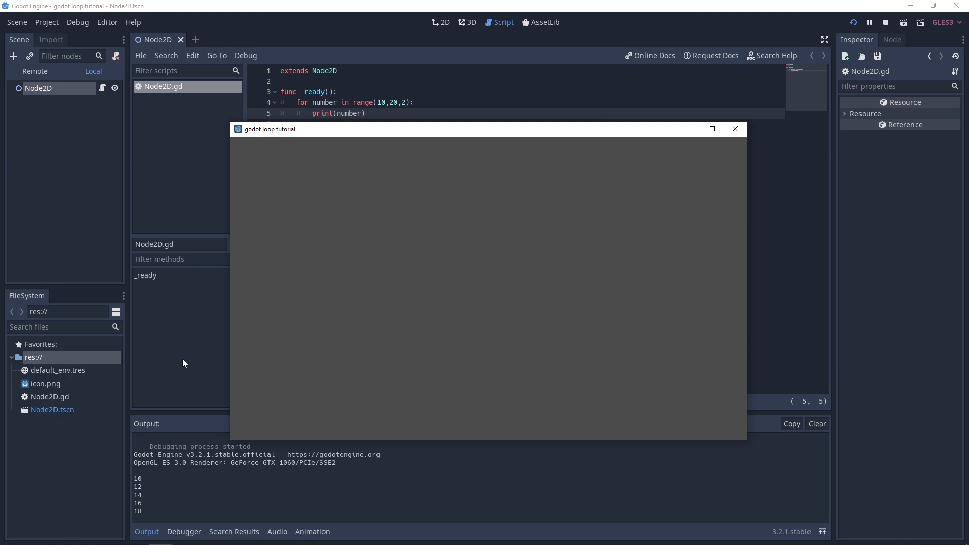
{"action": "mouse_move", "coordinate": [147, 508]}
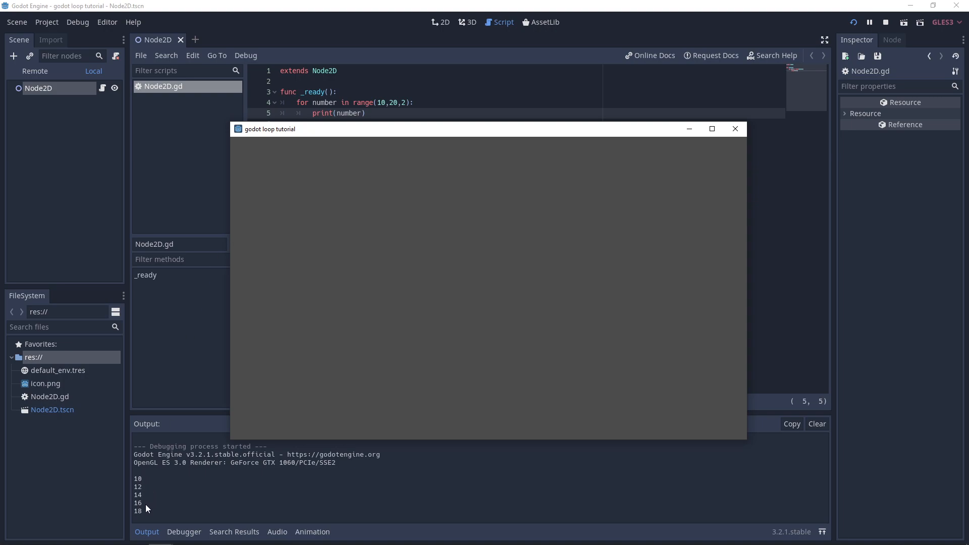
{"action": "mouse_move", "coordinate": [406, 109]}
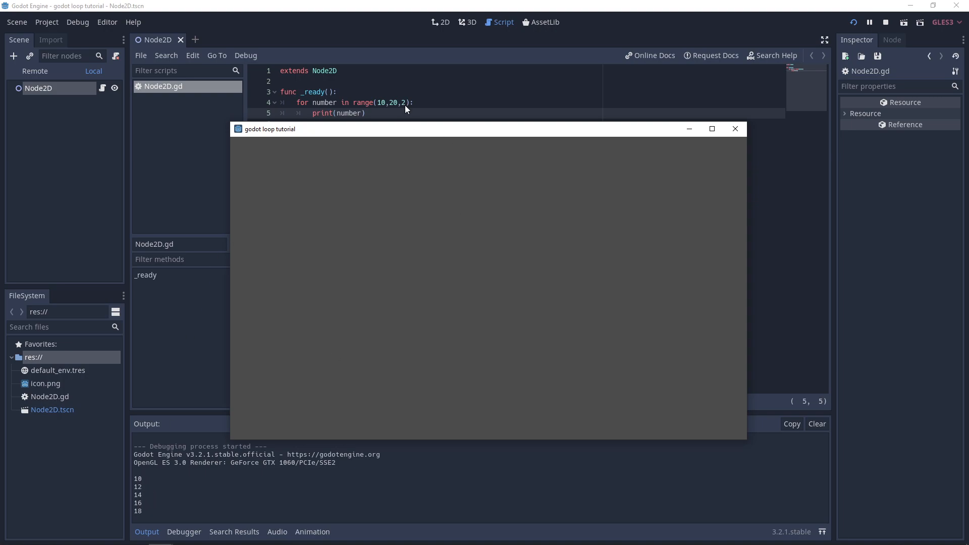
{"action": "left_click", "coordinate": [735, 128]}
{"action": "type", "text": "3"}
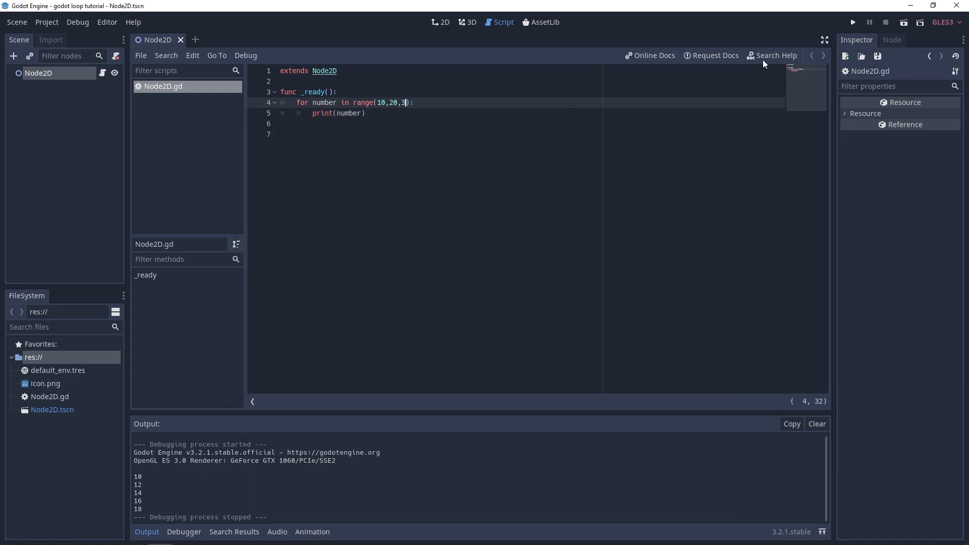
Step: Change the step to 3 and rerun, printing 10, 13, 16, 19
{"action": "left_click", "coordinate": [852, 21]}
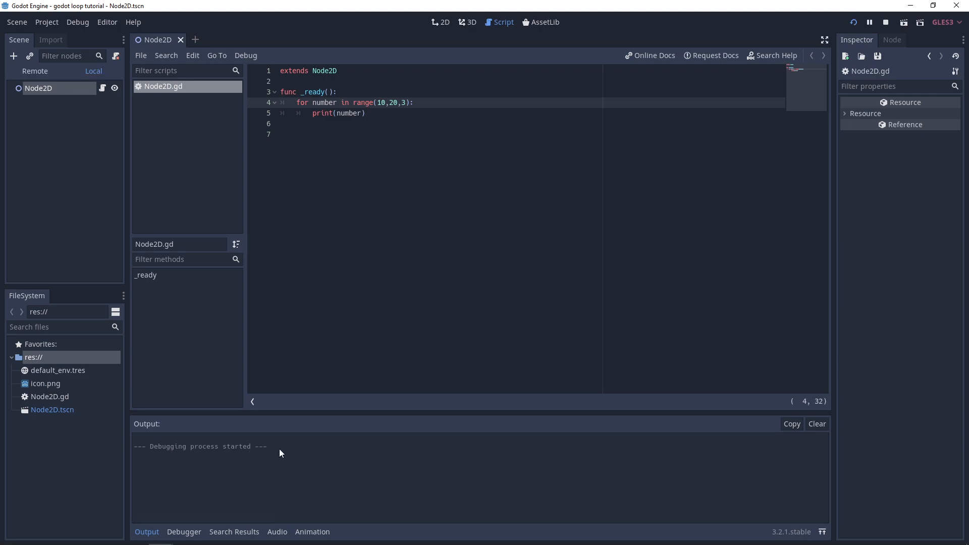
{"action": "left_click", "coordinate": [853, 22]}
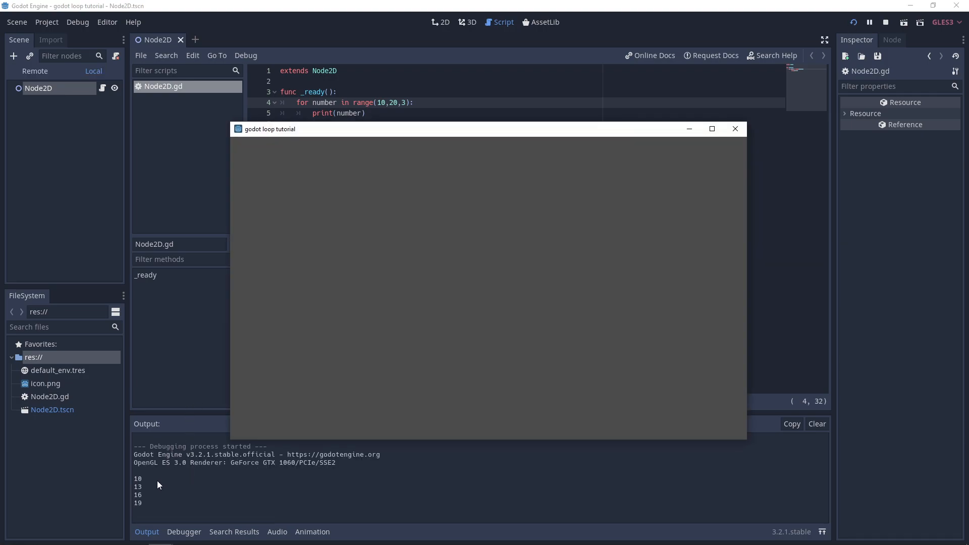
{"action": "mouse_move", "coordinate": [593, 279]}
{"action": "type", "text": "2"}
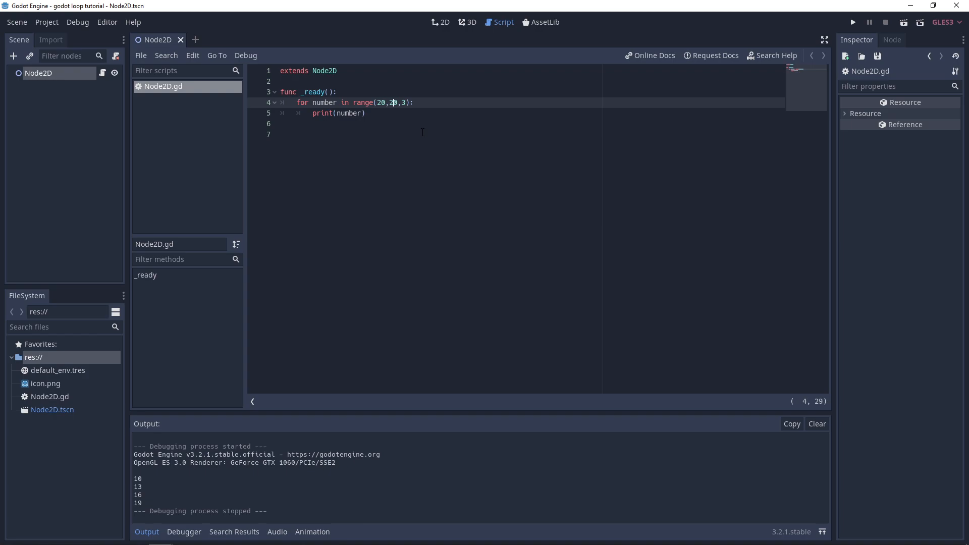
Step: Change the loop to range(20,0,-2) and rerun, counting down from 20 to 2
{"action": "type", "text": "0"}
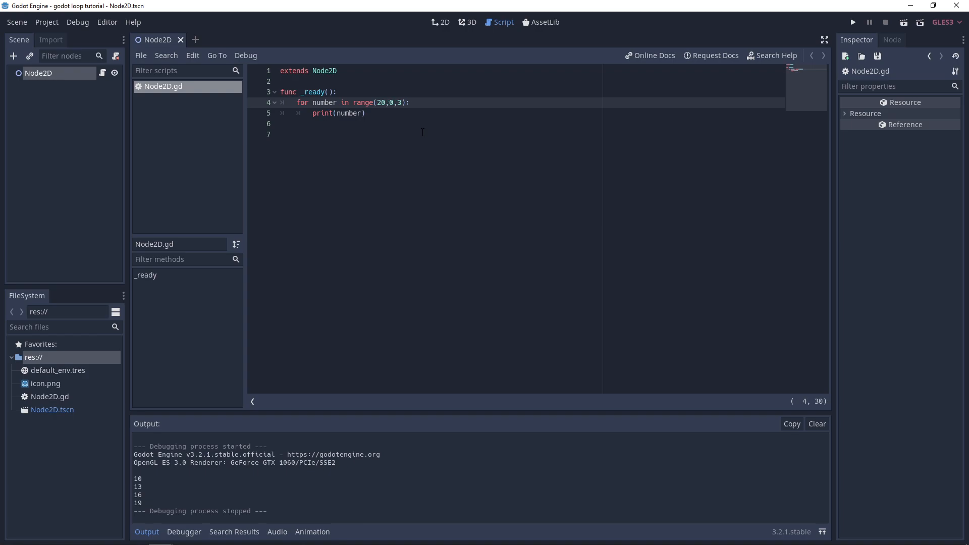
{"action": "type", "text": "-2"}
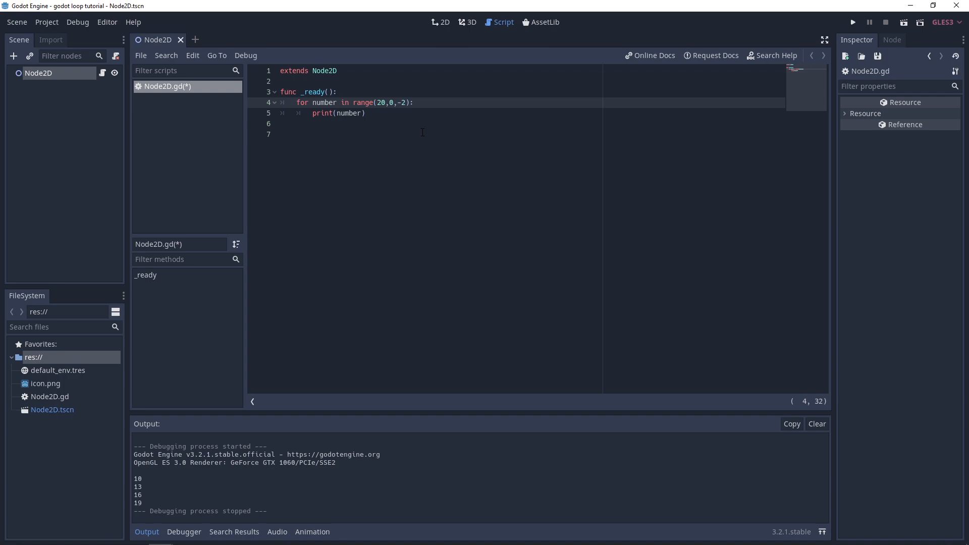
{"action": "mouse_move", "coordinate": [862, 48]}
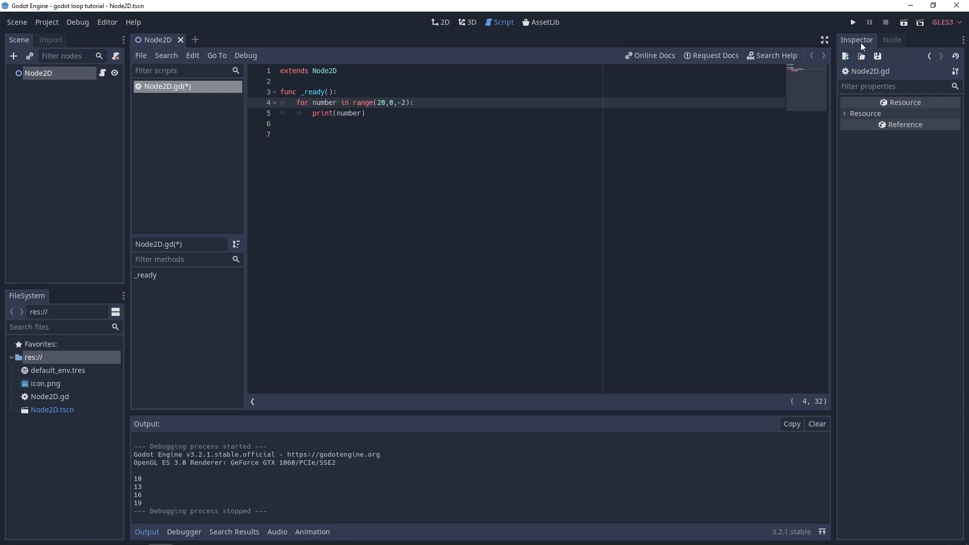
{"action": "left_click", "coordinate": [852, 21]}
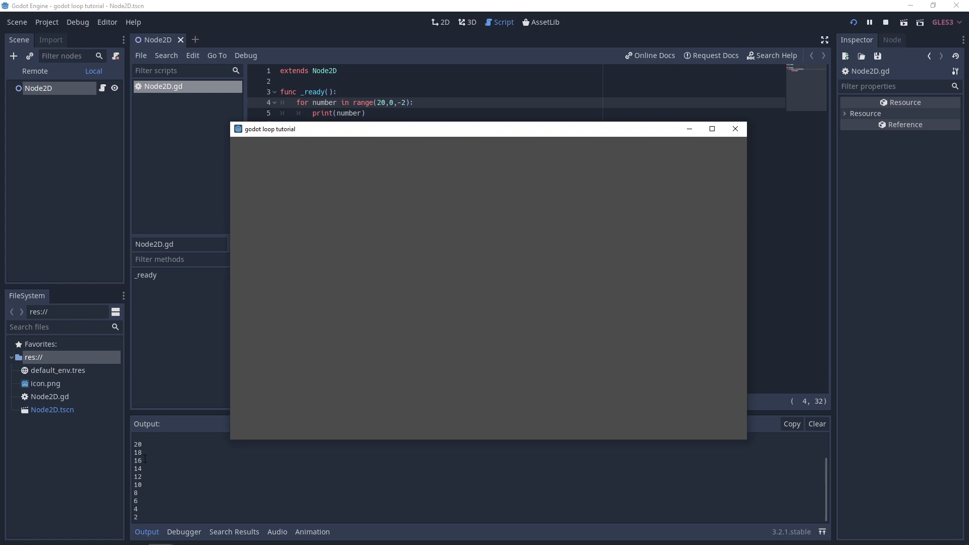
{"action": "mouse_move", "coordinate": [433, 288]}
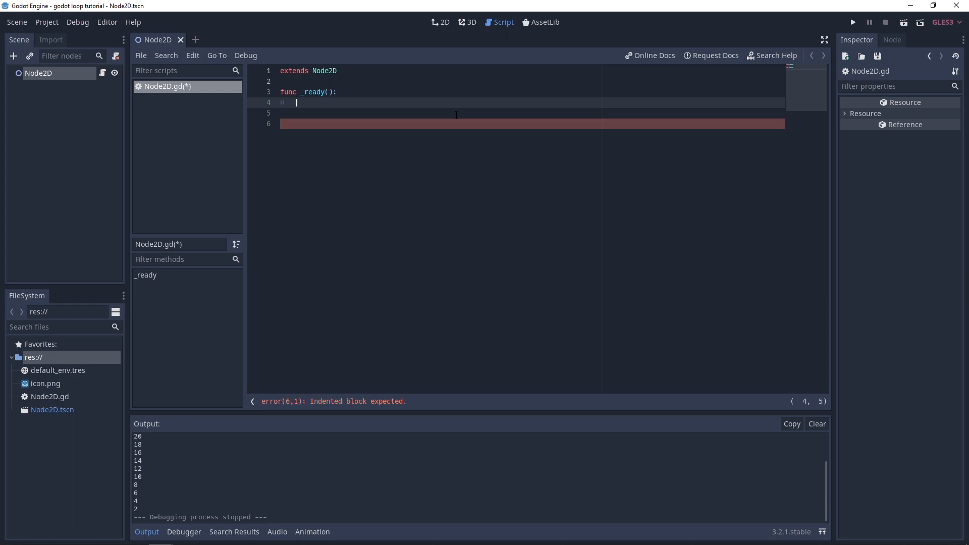
Step: Loop 'for c in "Generalist Programmer":' with print(c) and run to print each character
{"action": "type", "text": "for c"}
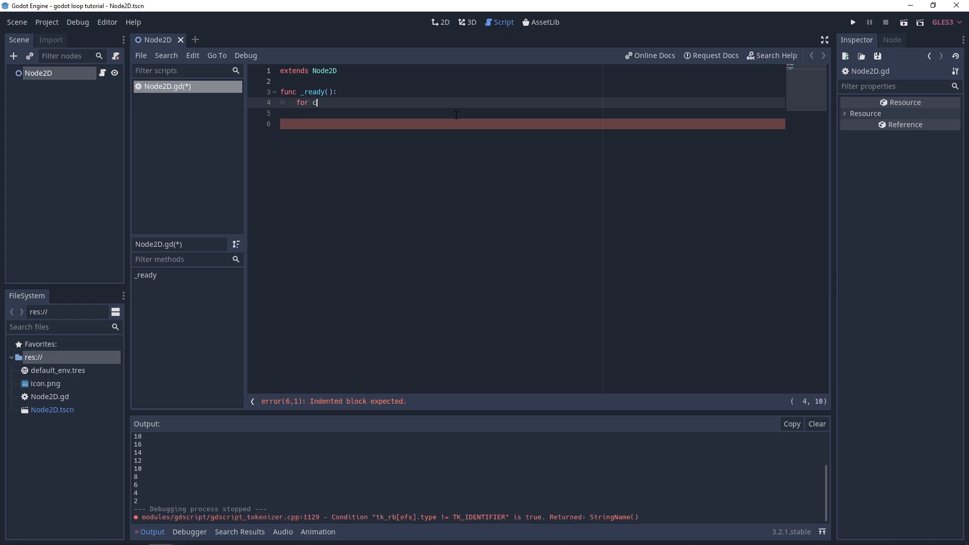
{"action": "type", "text": "in \"Genera"}
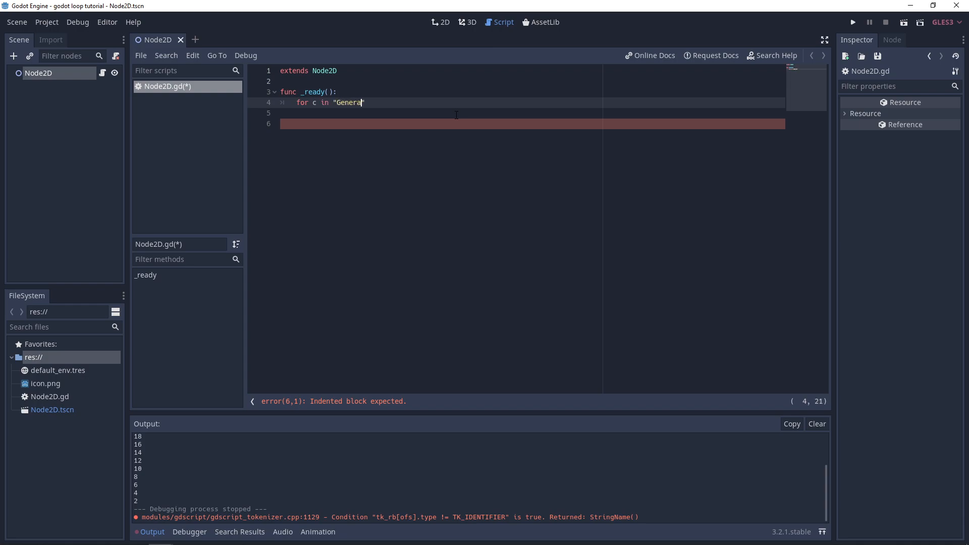
{"action": "type", "text": "list Prog"}
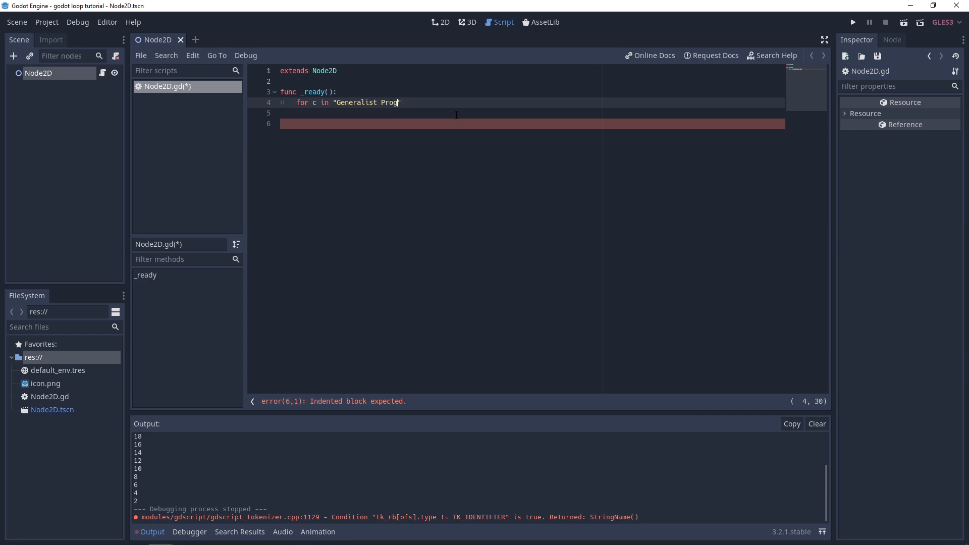
{"action": "type", "text": "rammer\":"}
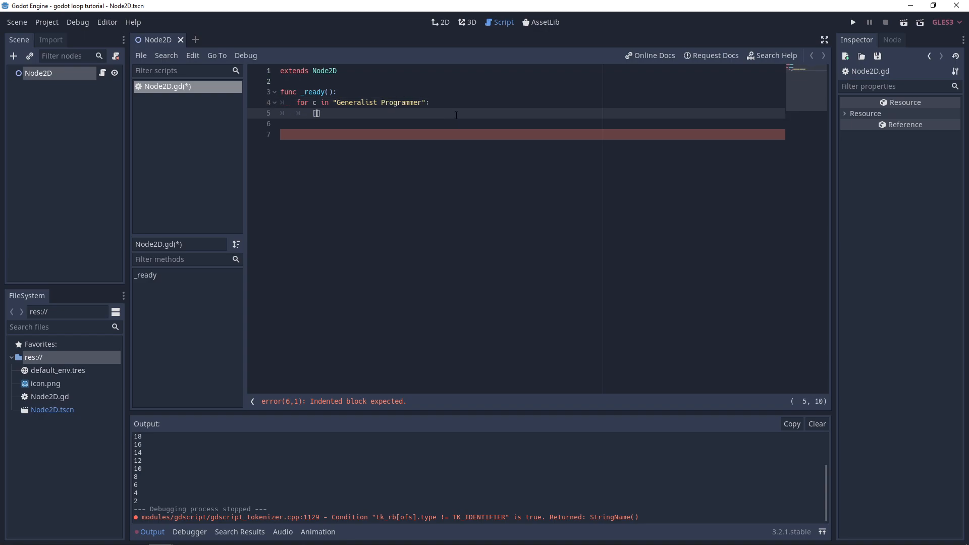
{"action": "type", "text": "print("}
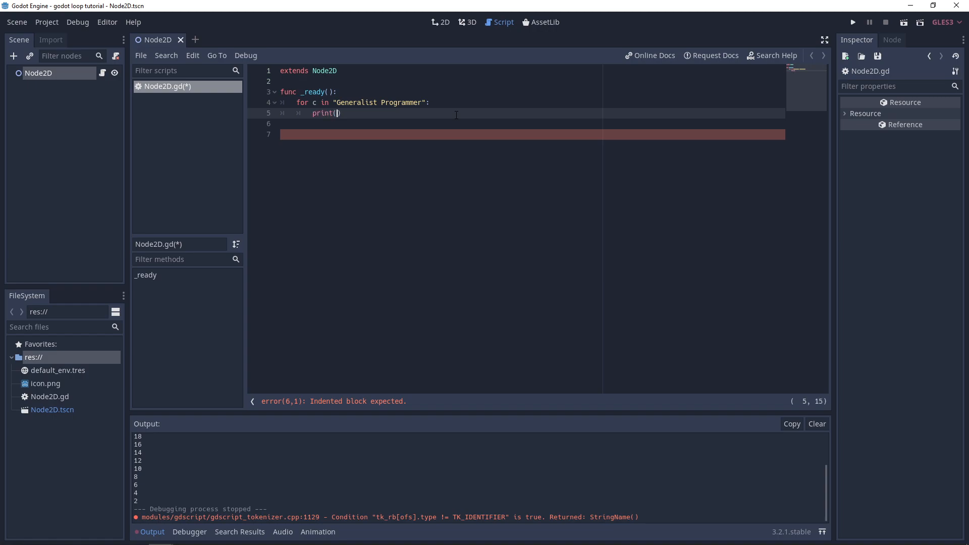
{"action": "type", "text": "c"}
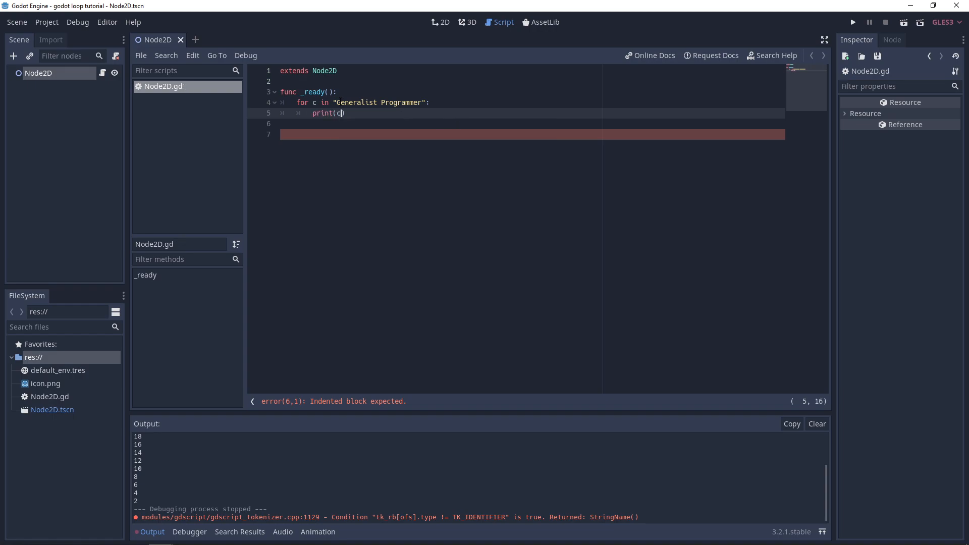
{"action": "left_click", "coordinate": [852, 21]}
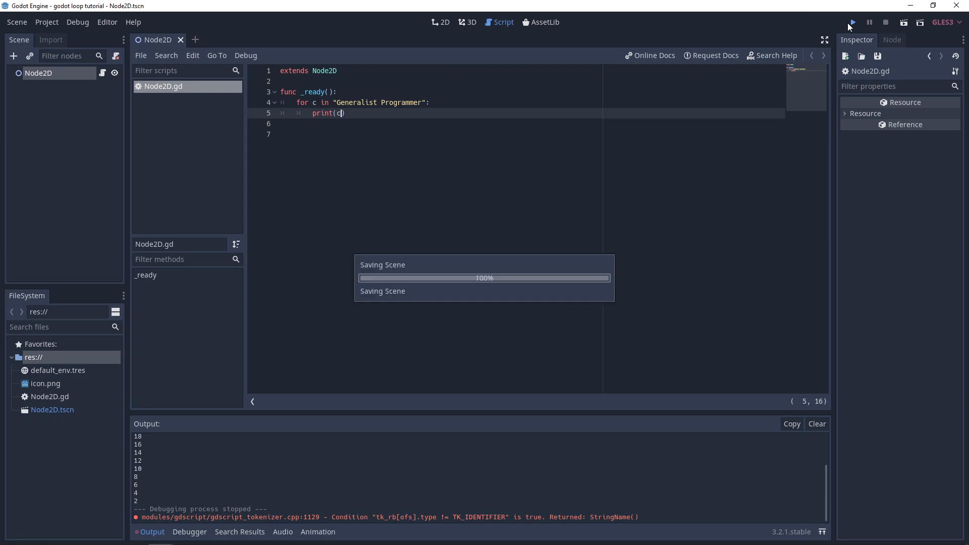
{"action": "left_click", "coordinate": [852, 23]}
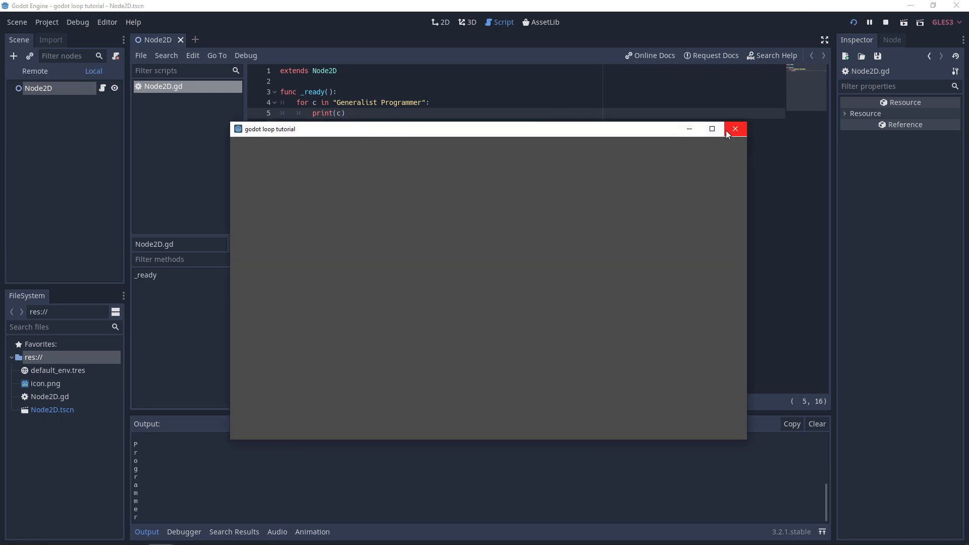
{"action": "left_click", "coordinate": [734, 128]}
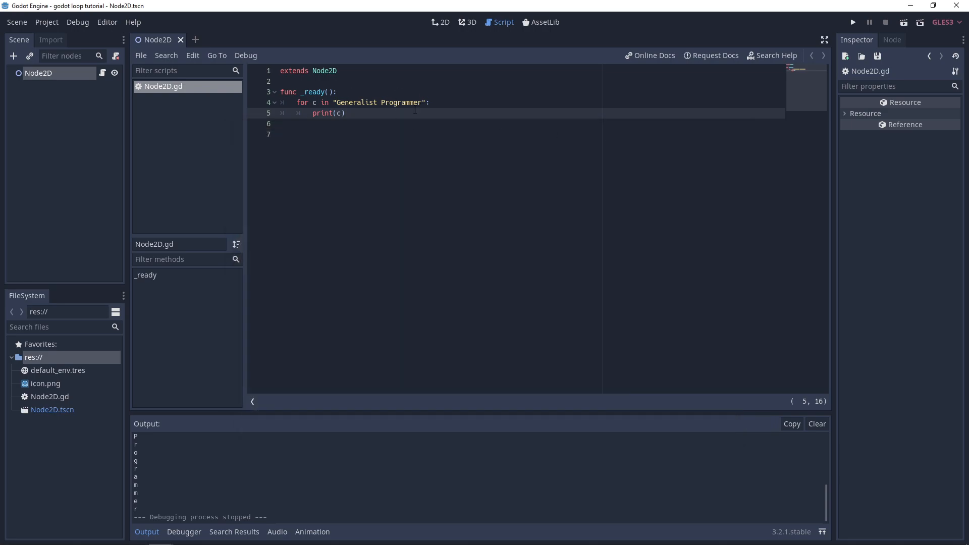
{"action": "mouse_move", "coordinate": [156, 466]}
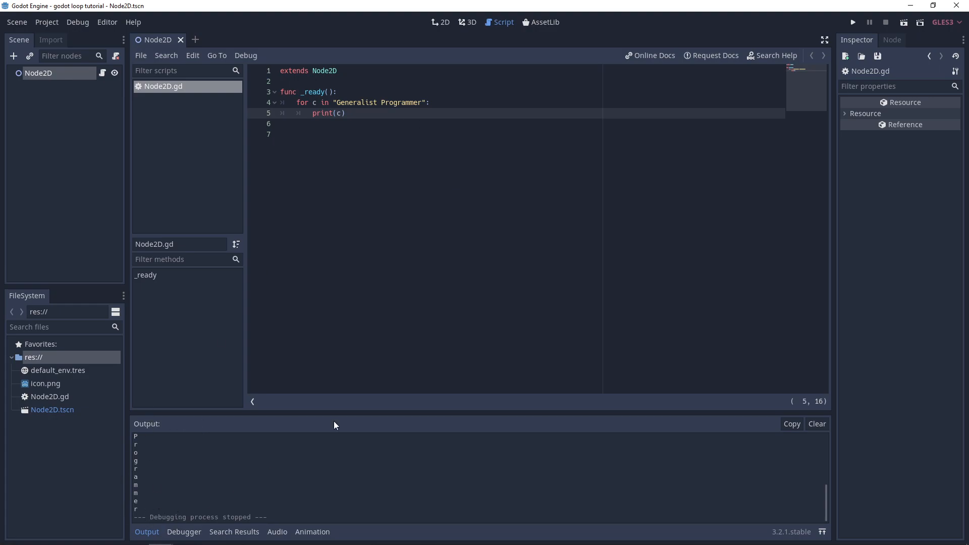
{"action": "mouse_move", "coordinate": [335, 425]}
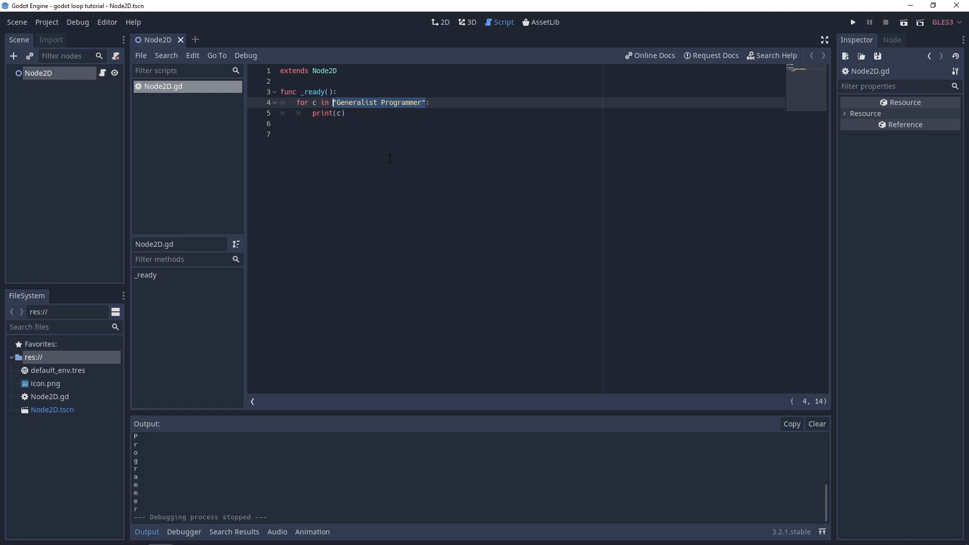
Step: Make the for loop iterate over [10, "hello", -10], save, and run to print 10, hello, -10
{"action": "type", "text": "[]:"}
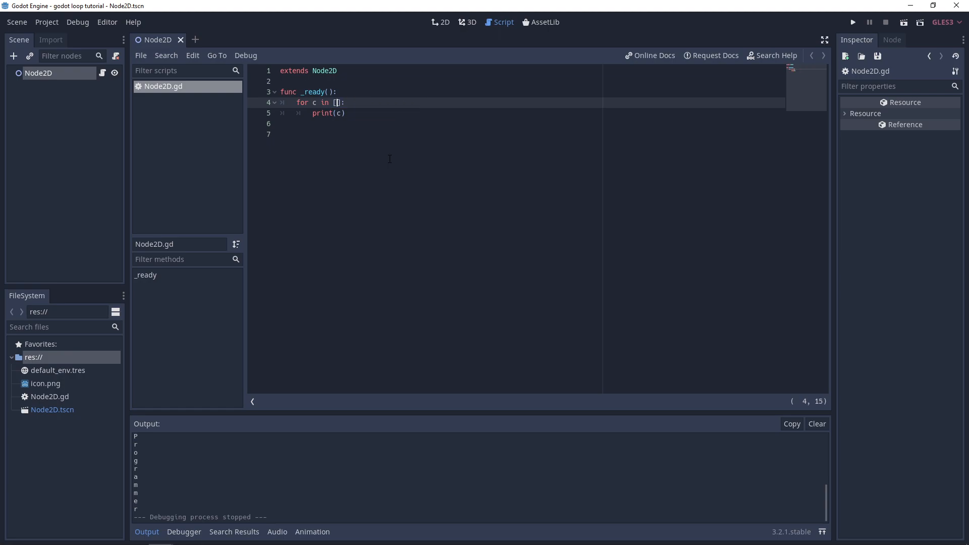
{"action": "type", "text": "10,\"hello"}
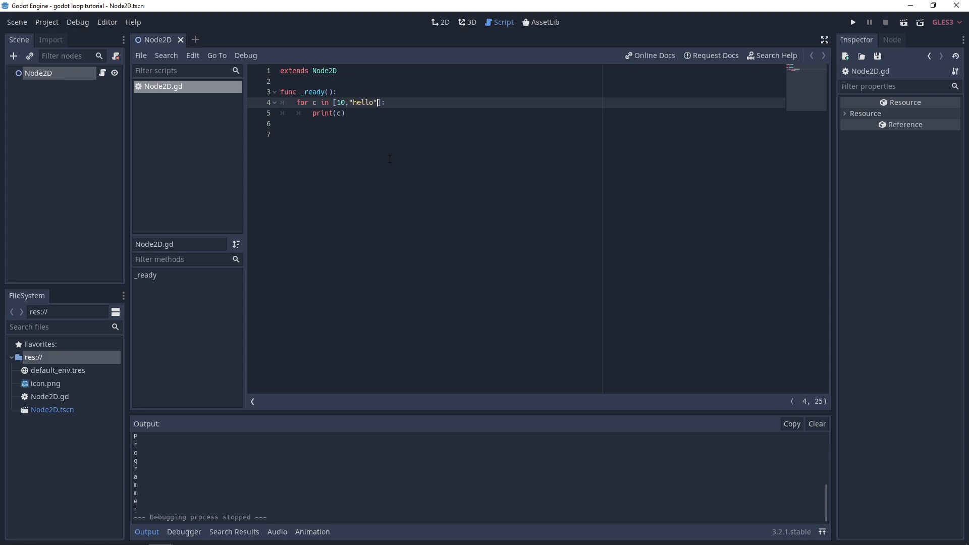
{"action": "type", "text": ","}
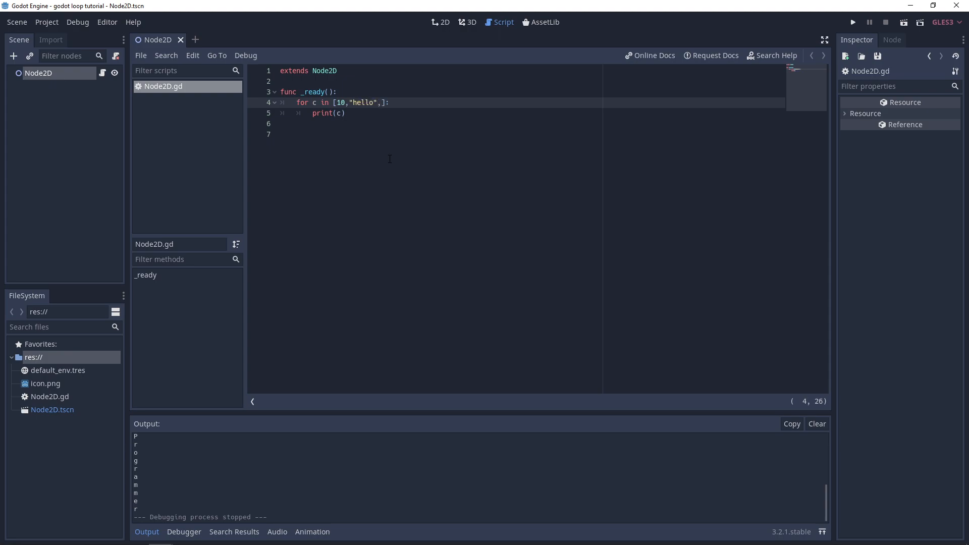
{"action": "type", "text": "-10"}
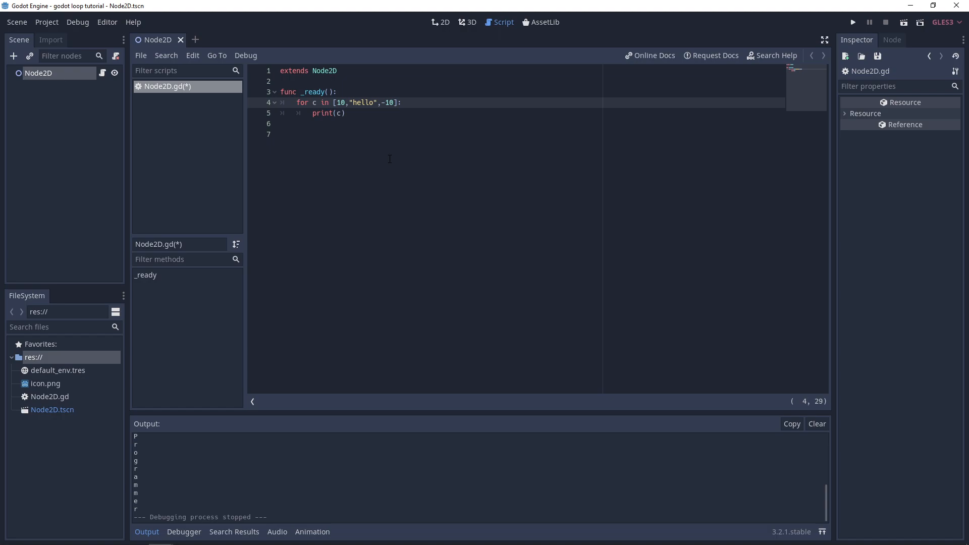
{"action": "left_click", "coordinate": [347, 113]}
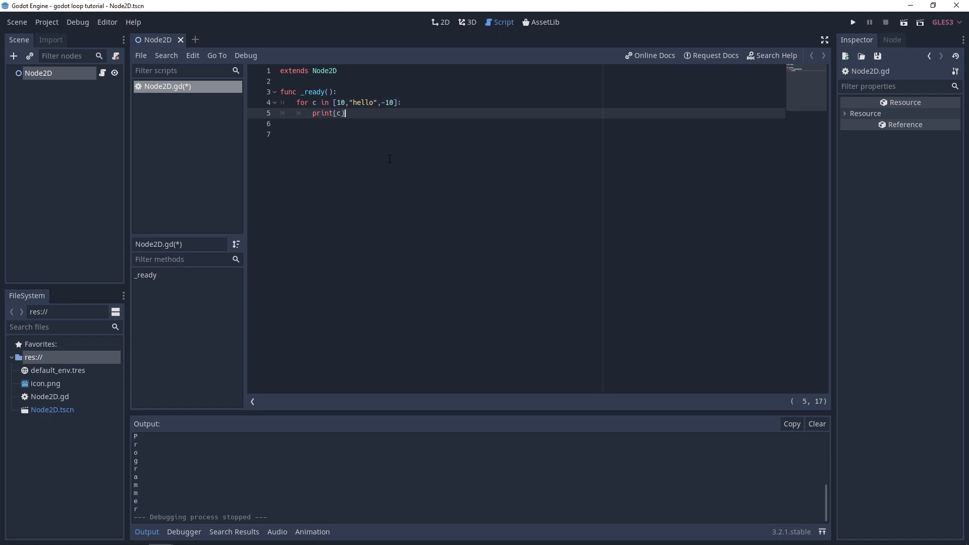
{"action": "key", "text": "ctrl+s"}
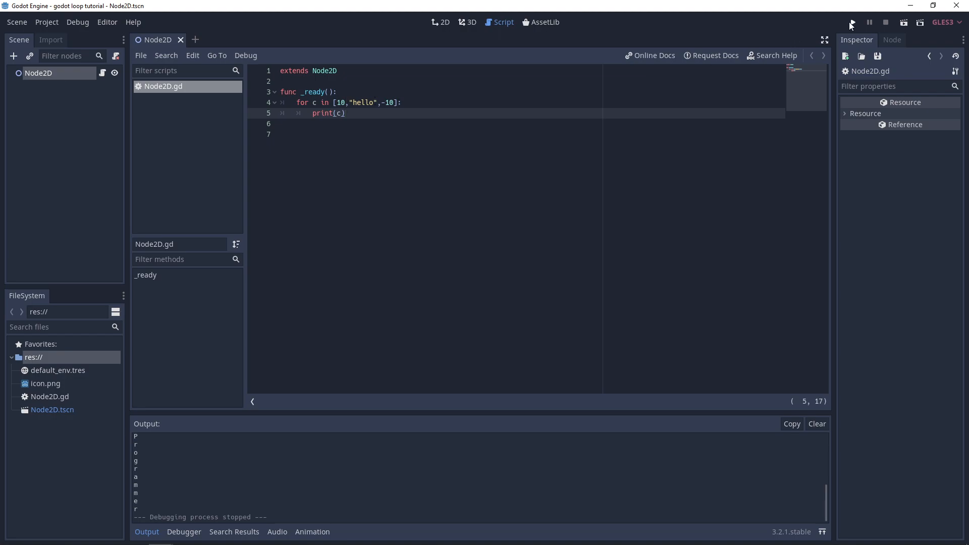
{"action": "left_click", "coordinate": [852, 22]}
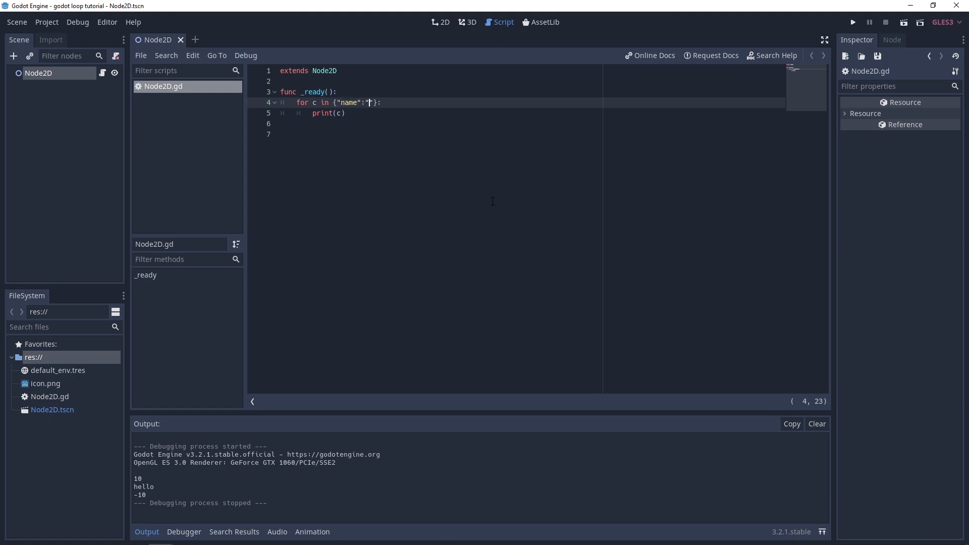
Step: Replace the array with the dictionary {"name":"GP","age":50,"skill":"gdscript"}
{"action": "type", "text": "GP"}
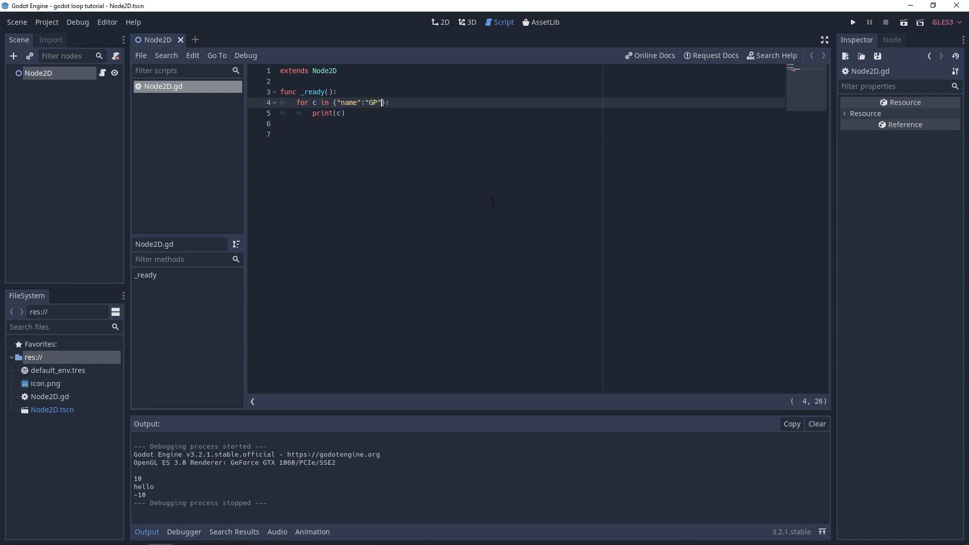
{"action": "type", "text": ",\"age\":50"}
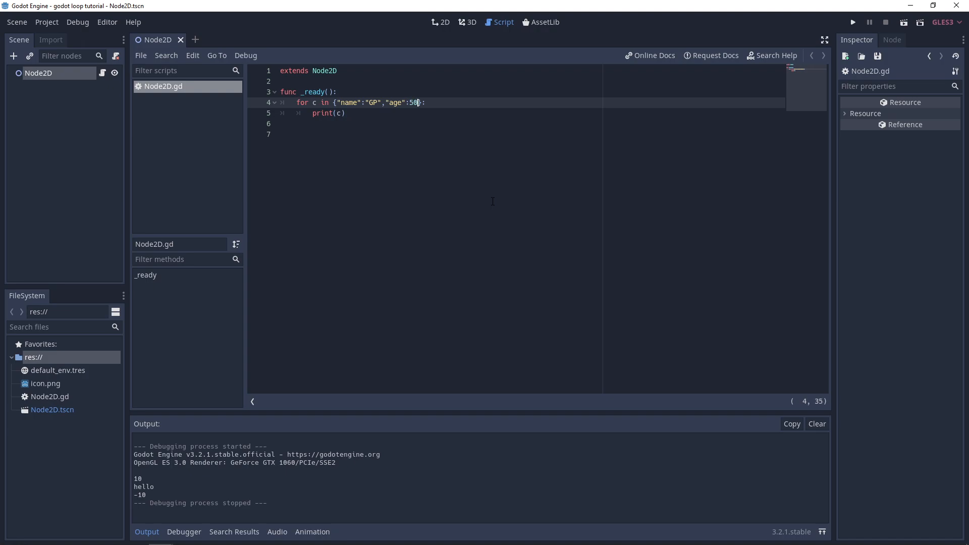
{"action": "type", "text": ",\"ski"}
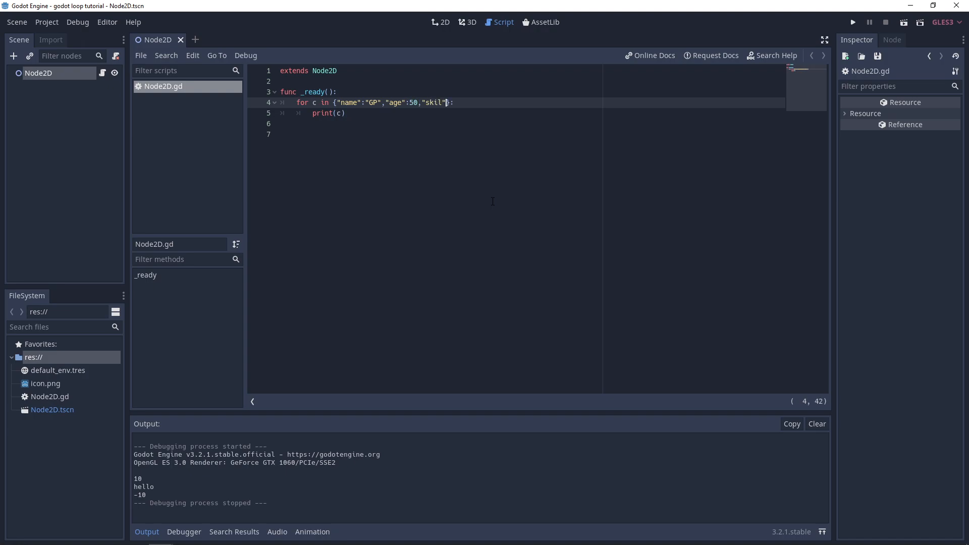
{"action": "type", "text": "l"}
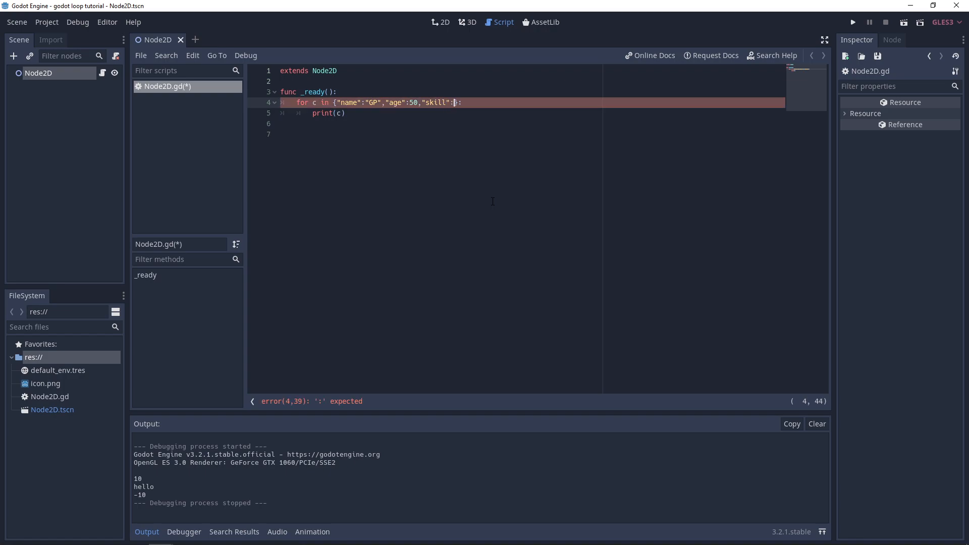
{"action": "type", "text": "\"s"}
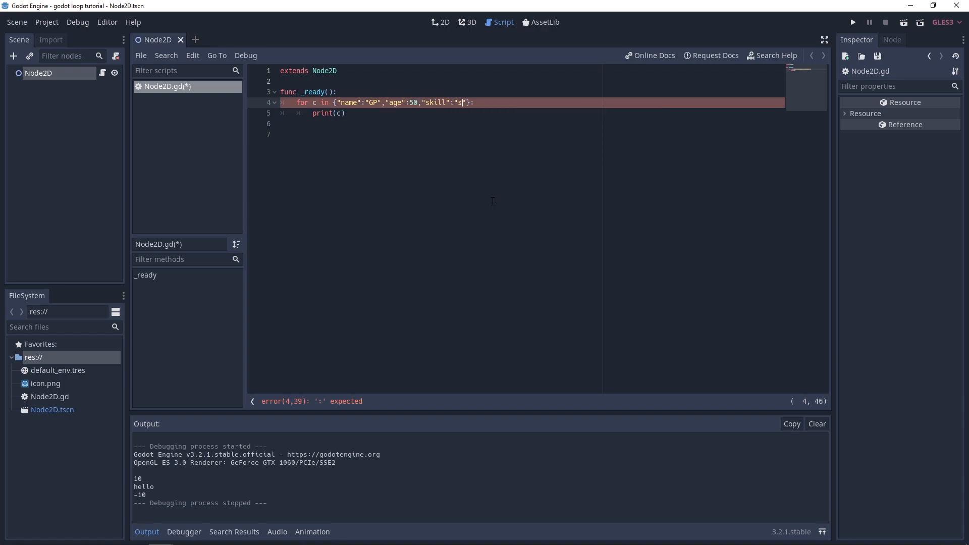
{"action": "type", "text": "dsc"}
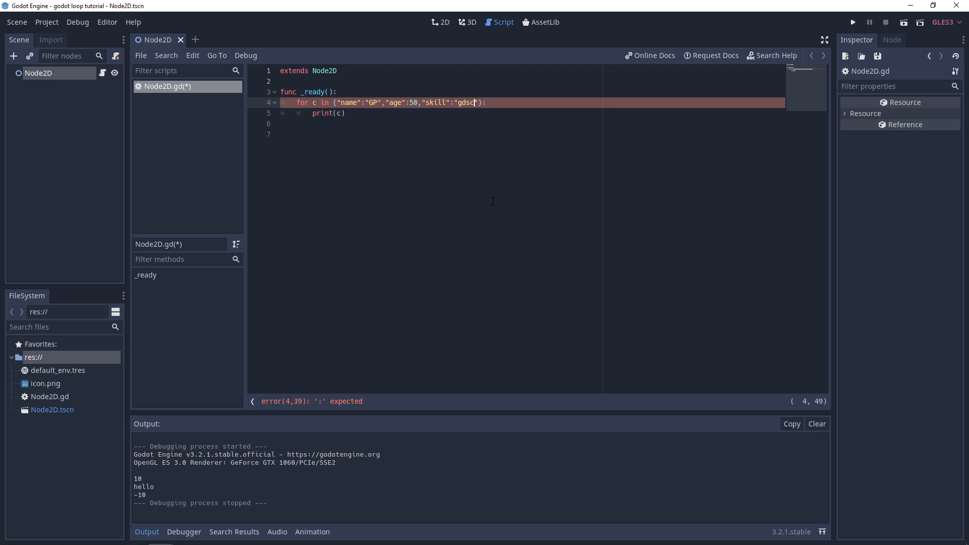
{"action": "type", "text": "ript"}
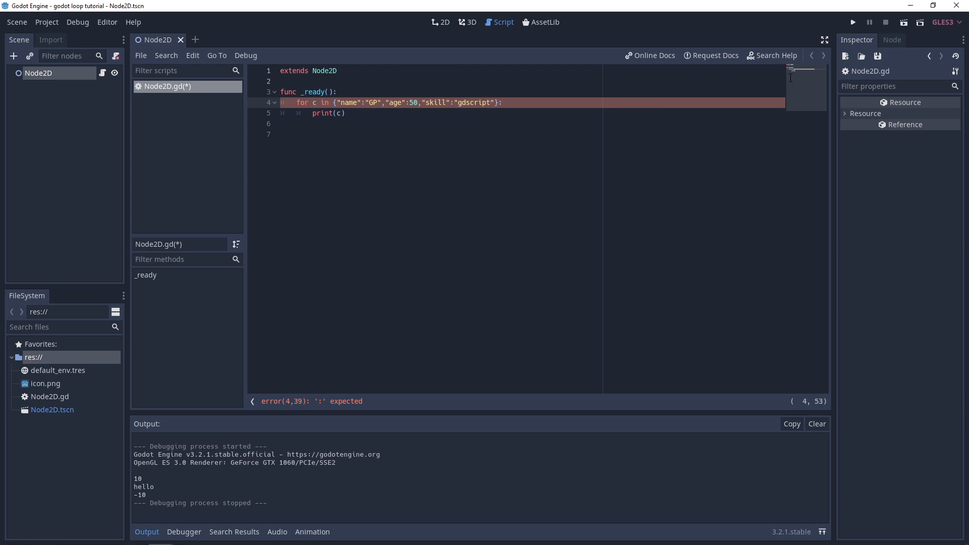
Step: Run the scene so the loop prints the keys name, age, skill
{"action": "left_click", "coordinate": [852, 21]}
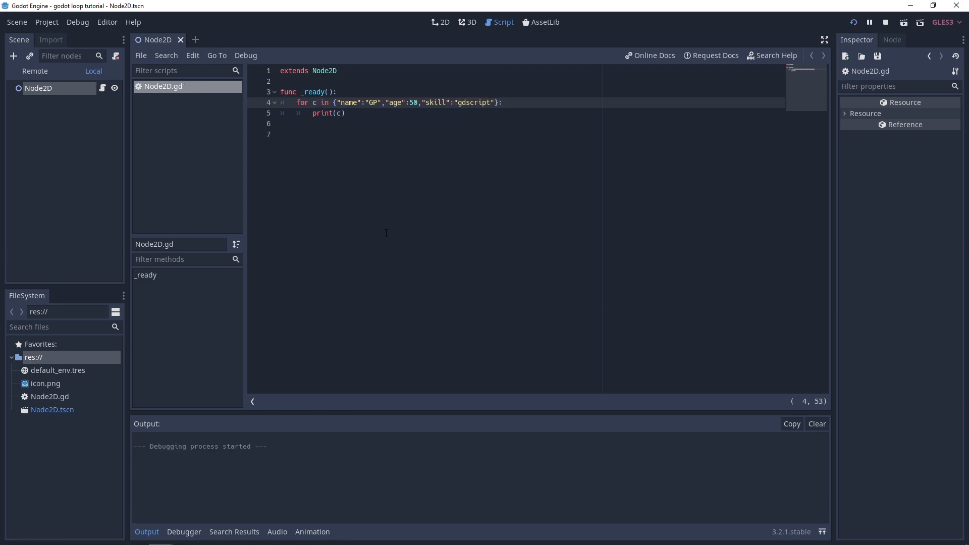
{"action": "left_click", "coordinate": [853, 22]}
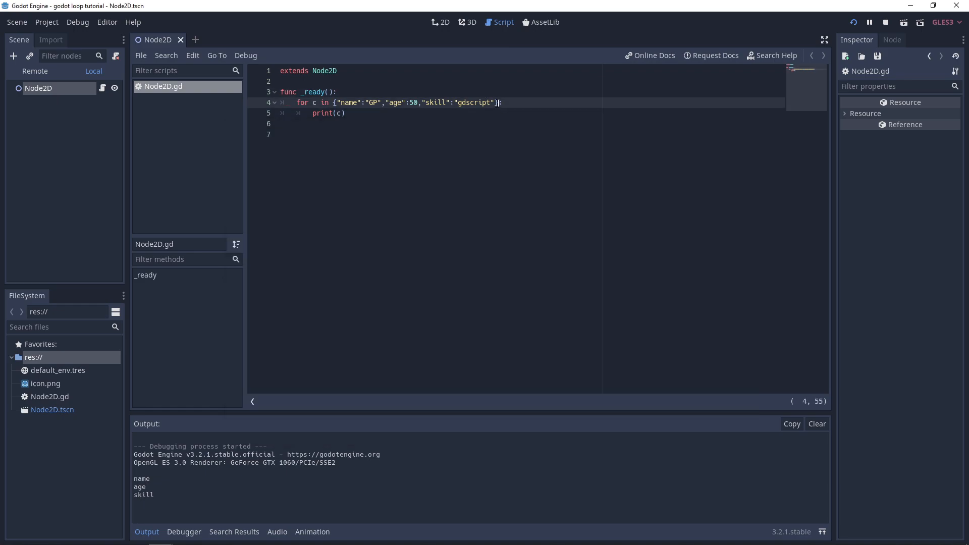
Step: Iterate over the dictionary's .values() and run to print GP, 50, gdscript
{"action": "type", "text": "."}
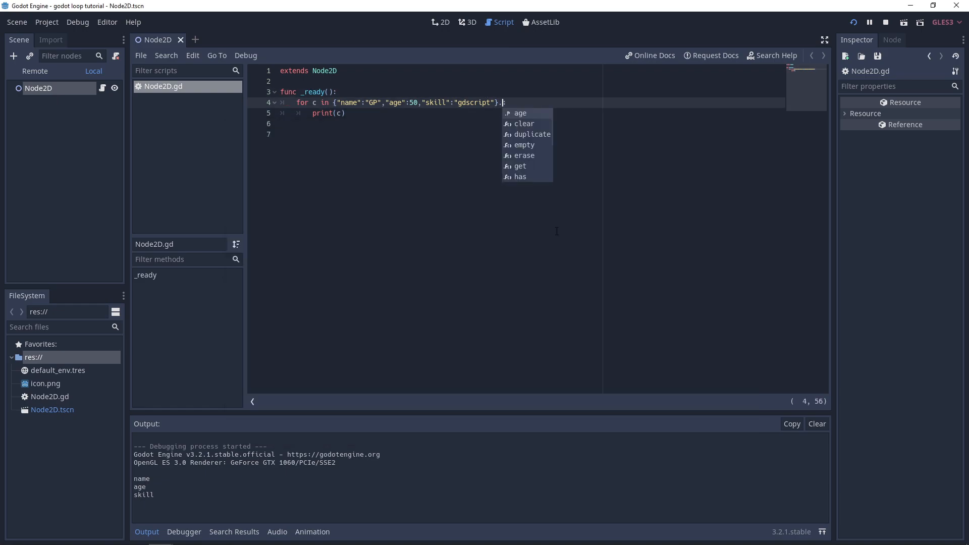
{"action": "type", "text": "."}
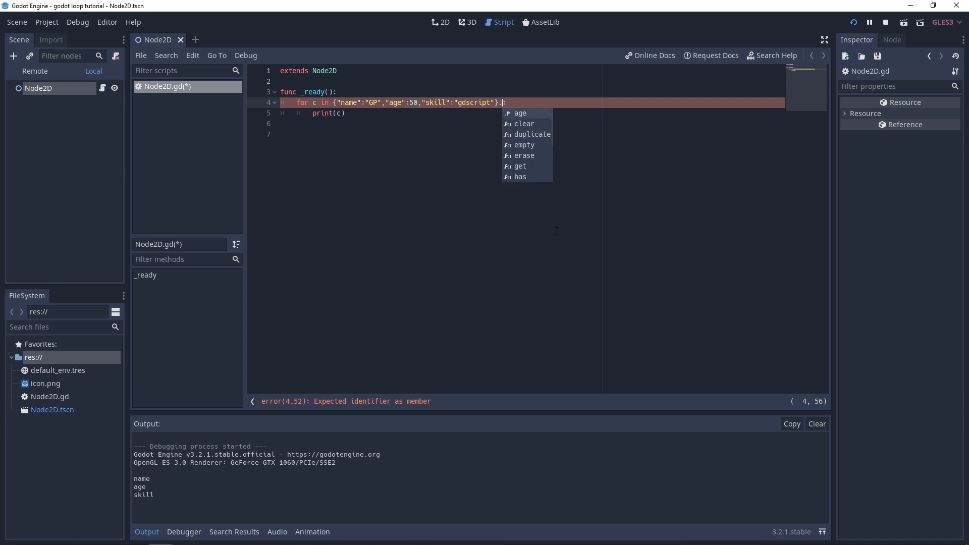
{"action": "scroll", "scroll_direction": "down", "scroll_amount": 3}
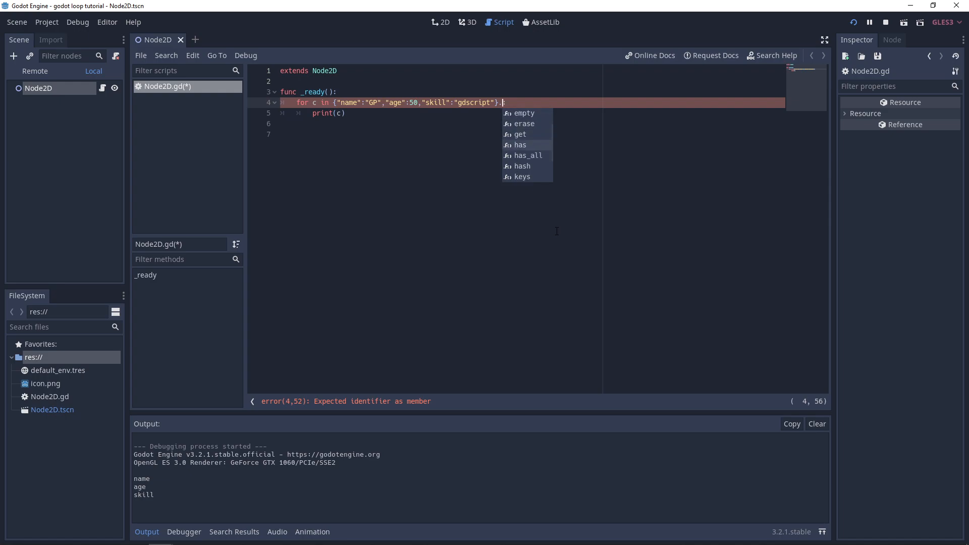
{"action": "scroll", "scroll_direction": "down", "scroll_amount": 3}
{"action": "type", "text": "values()"}
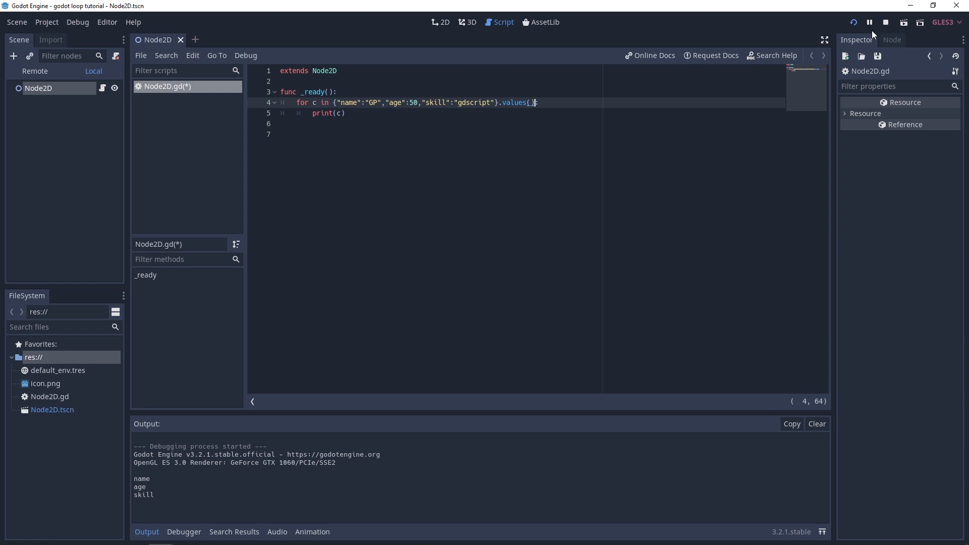
{"action": "left_click", "coordinate": [854, 22]}
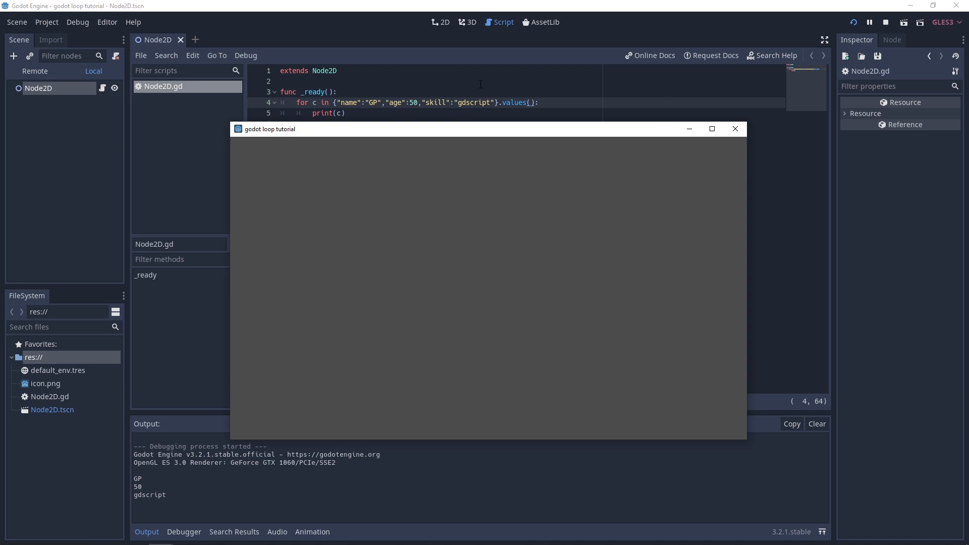
{"action": "left_click", "coordinate": [735, 129]}
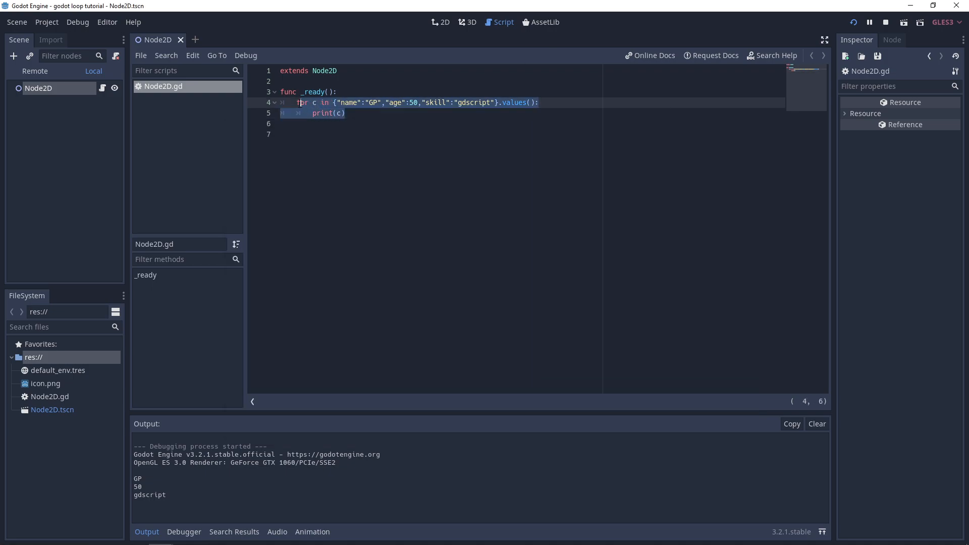
Step: Write var i = 0 and a while i < 10 loop that prints i and increments i = i+1
{"action": "type", "text": "while"}
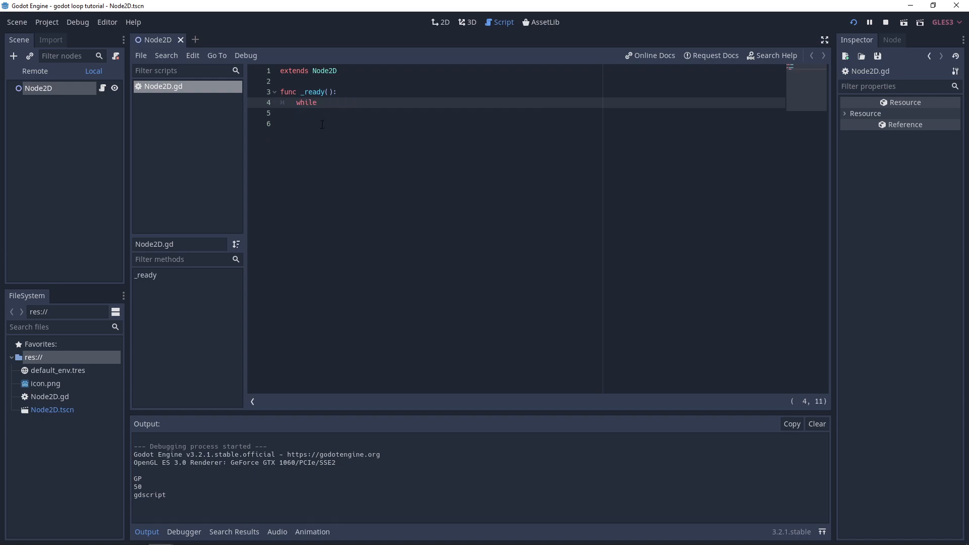
{"action": "type", "text": "i <"}
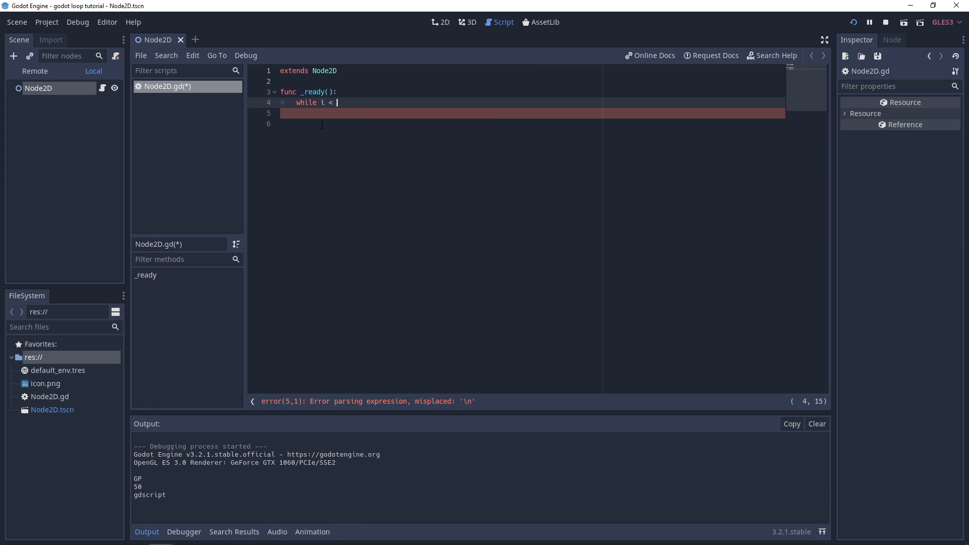
{"action": "type", "text": "10:"}
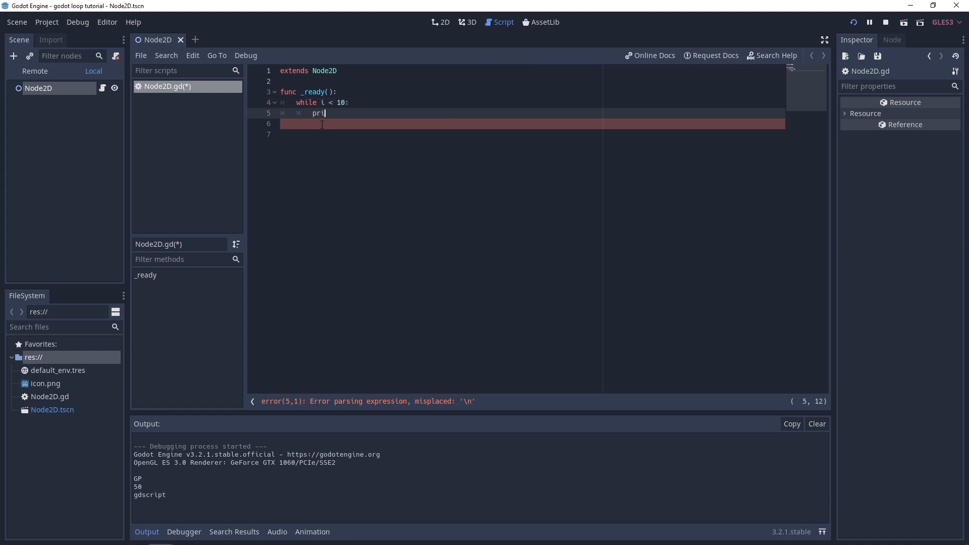
{"action": "type", "text": "nt(i)"}
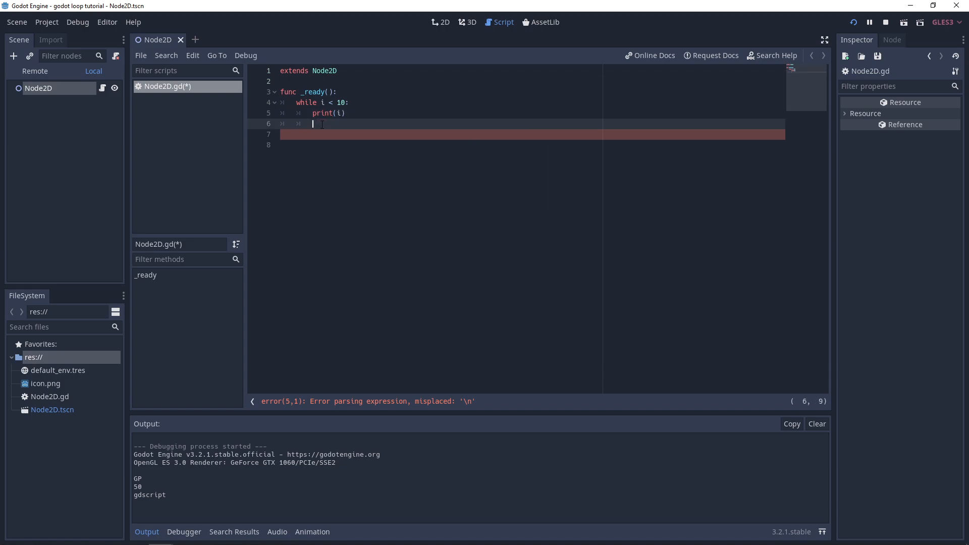
{"action": "type", "text": "i++"}
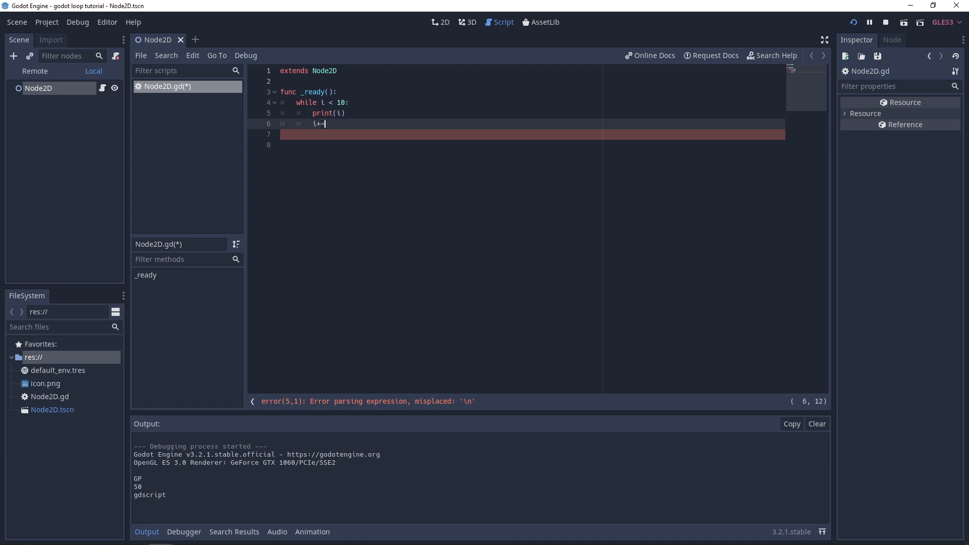
{"action": "key", "text": "Backspace"}
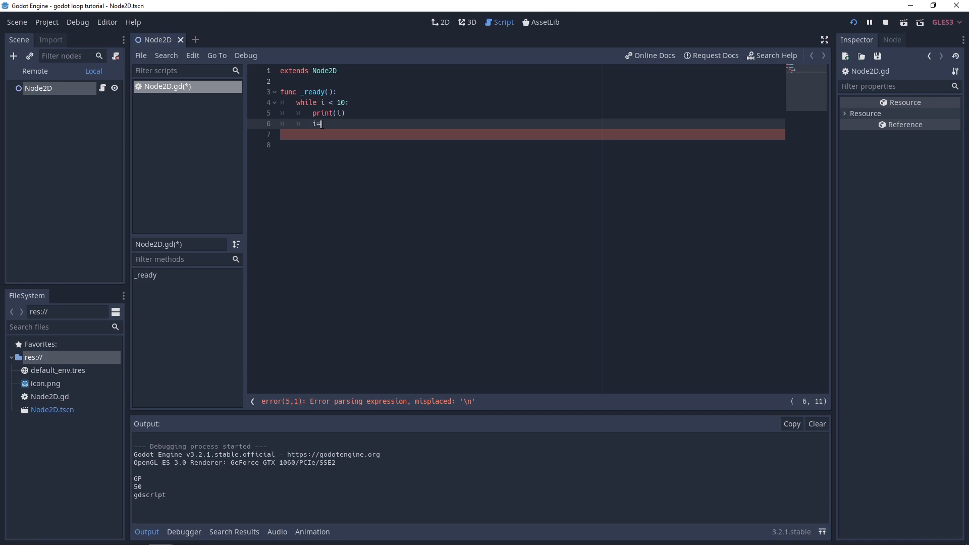
{"action": "type", "text": "i+1"}
{"action": "type", "text": "i = 0"}
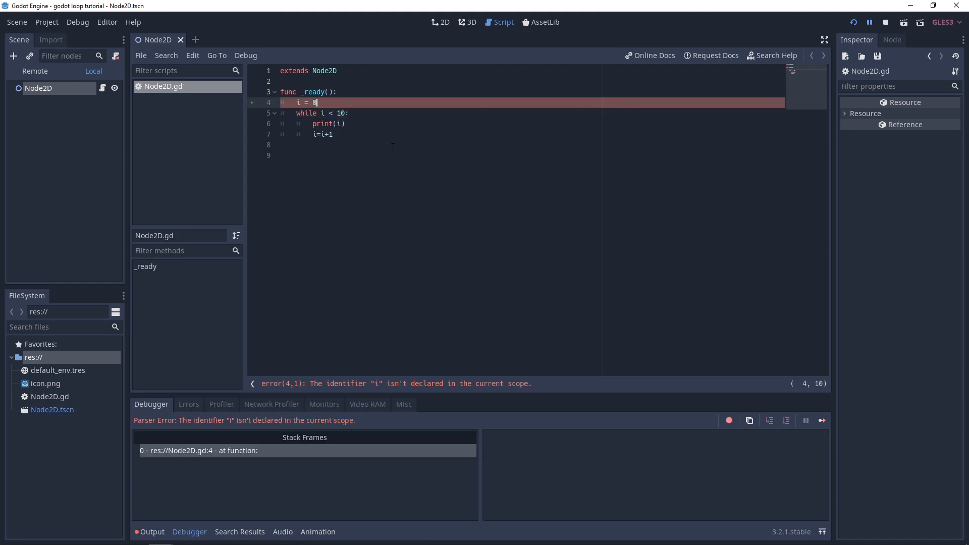
{"action": "type", "text": "var"}
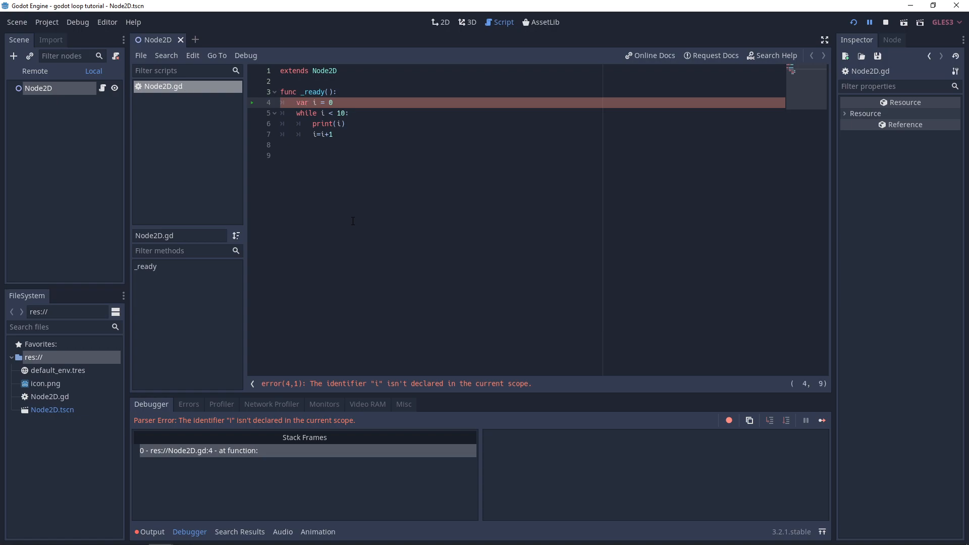
Step: Run the scene, change the condition to i <= 10 so it prints 0 through 10, then close the game
{"action": "left_click", "coordinate": [854, 22]}
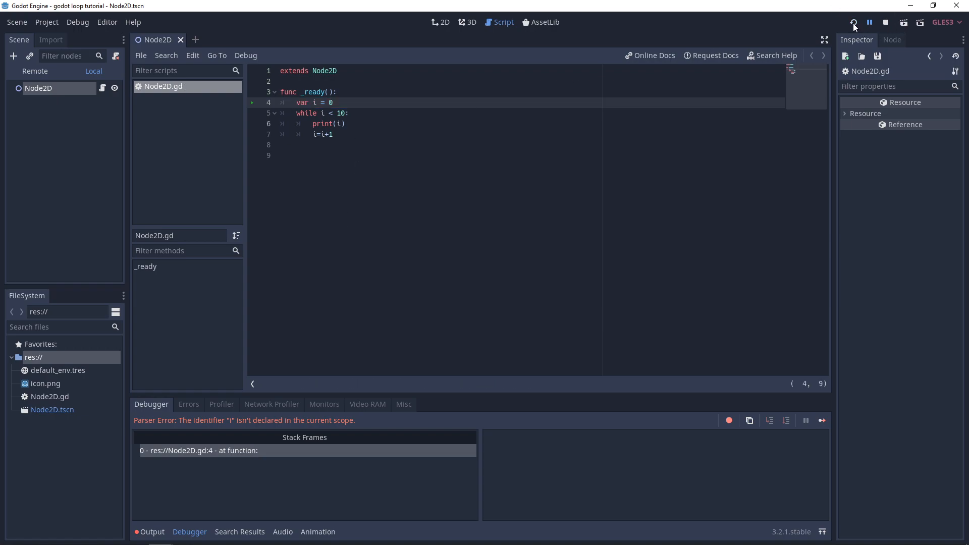
{"action": "left_click", "coordinate": [854, 22]}
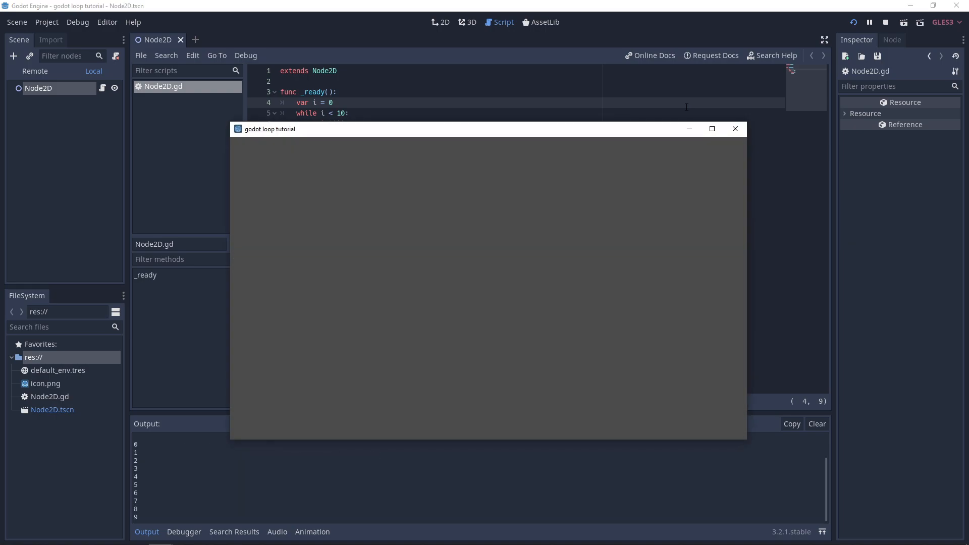
{"action": "mouse_move", "coordinate": [430, 161]}
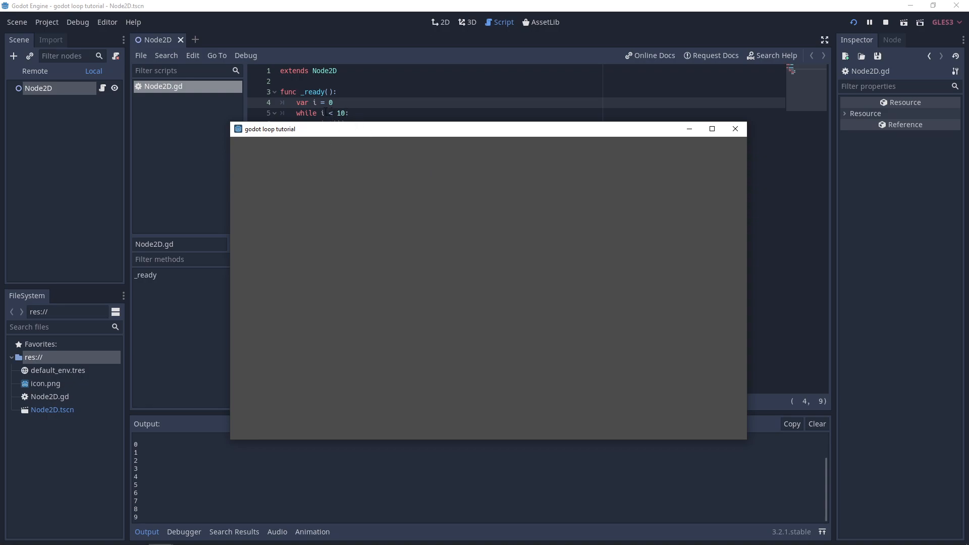
{"action": "left_click", "coordinate": [734, 128]}
{"action": "type", "text": "="}
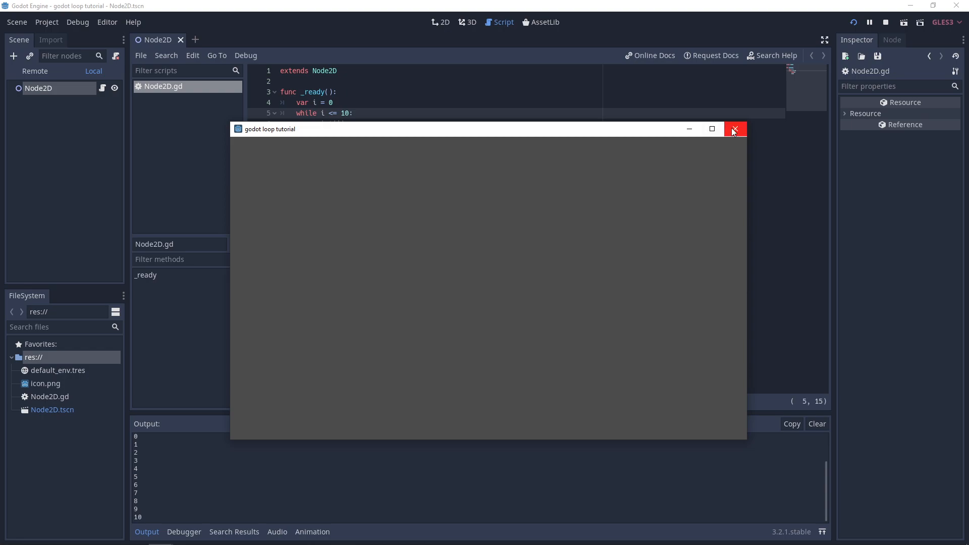
{"action": "left_click", "coordinate": [735, 130]}
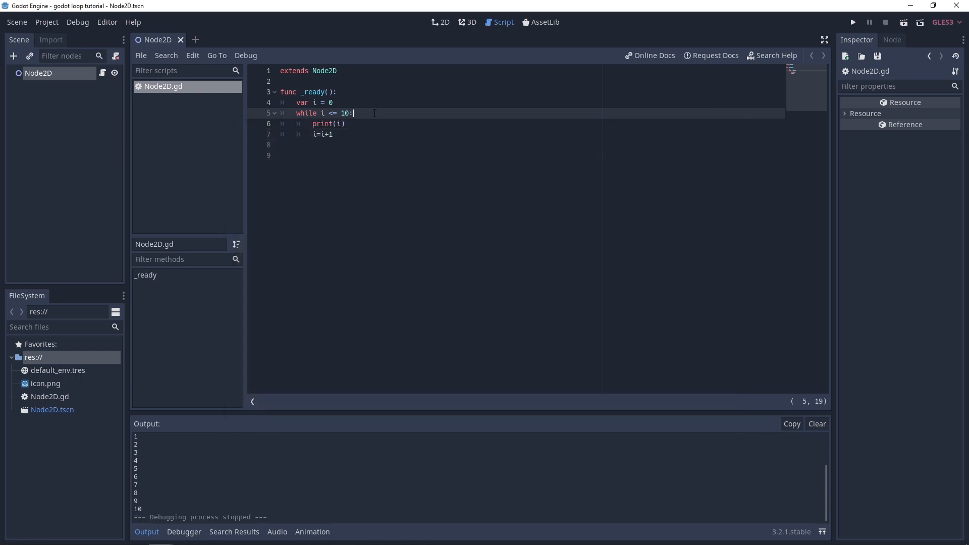
Step: Add 'if i == 8: break' inside the while loop and run, printing only 0 through 7
{"action": "type", "text": "if"}
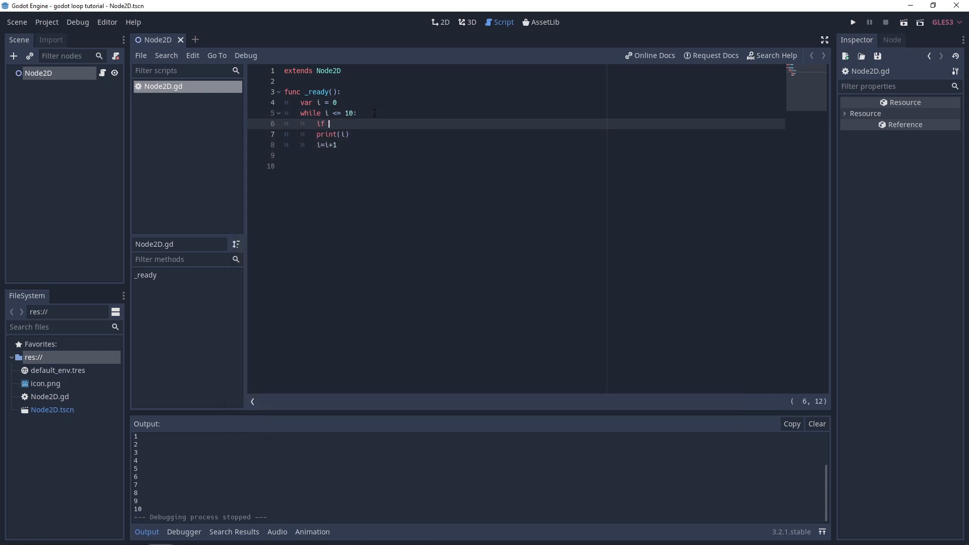
{"action": "type", "text": "i =="}
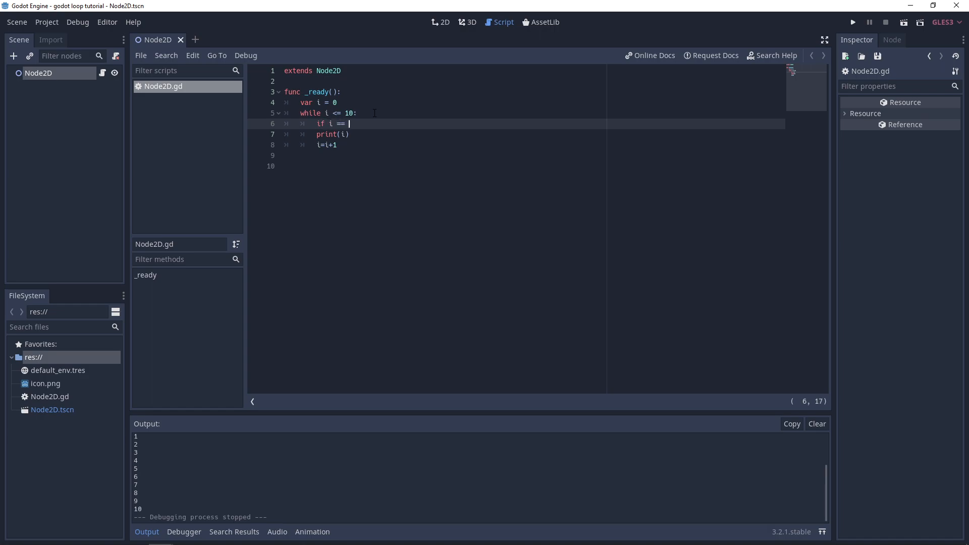
{"action": "type", "text": "8"}
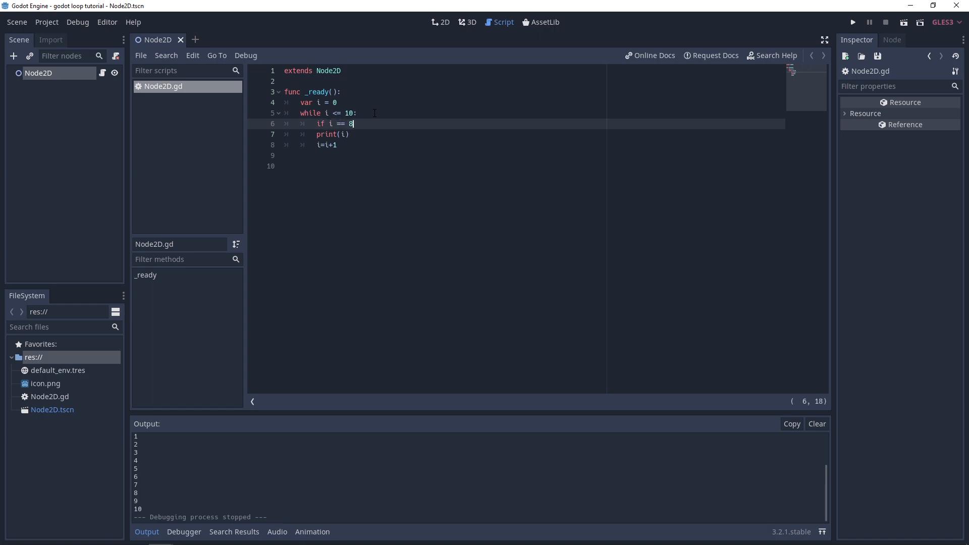
{"action": "type", "text": "break"}
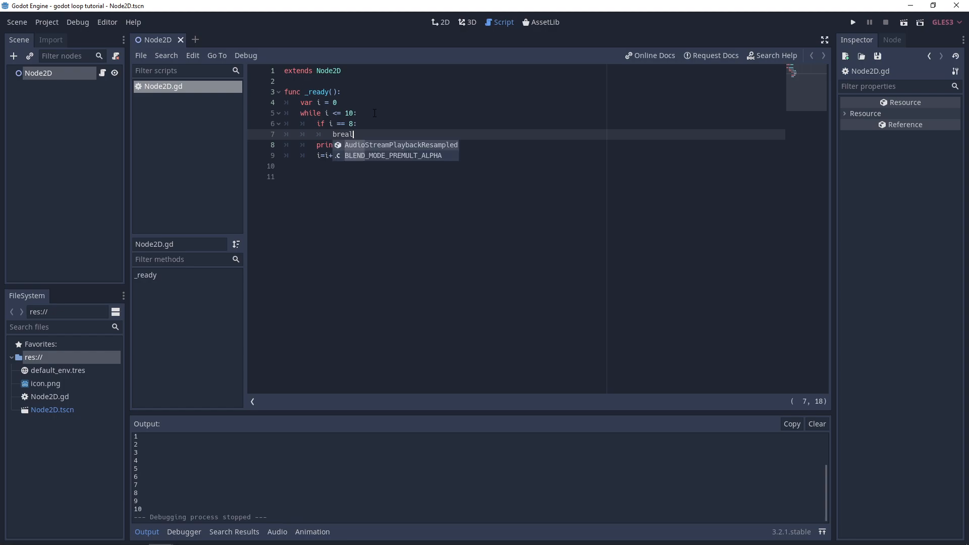
{"action": "type", "text": "k"}
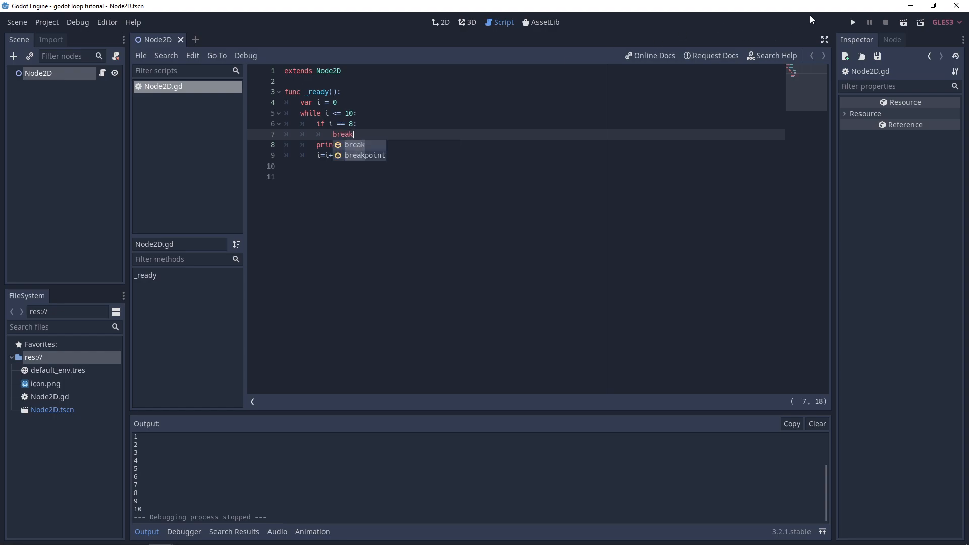
{"action": "left_click", "coordinate": [852, 21]}
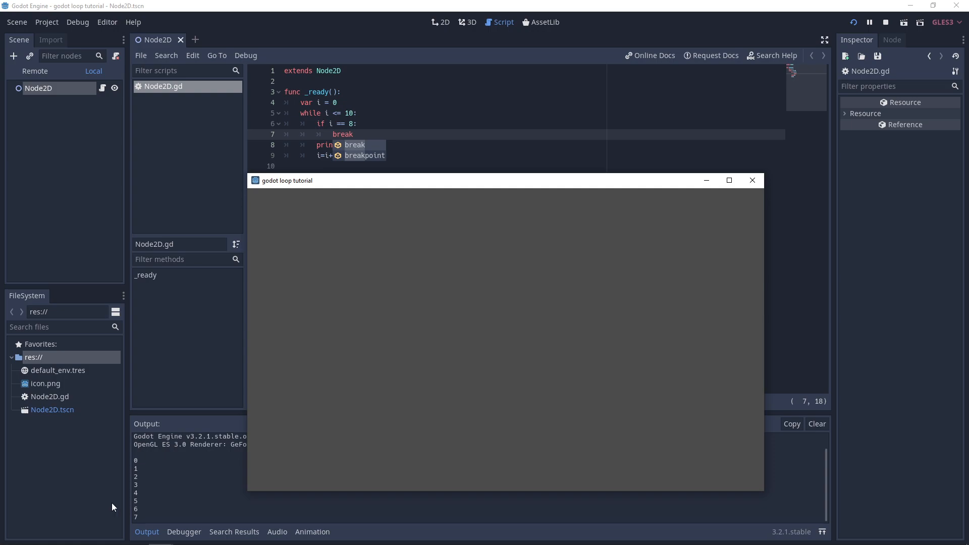
{"action": "mouse_move", "coordinate": [321, 144]}
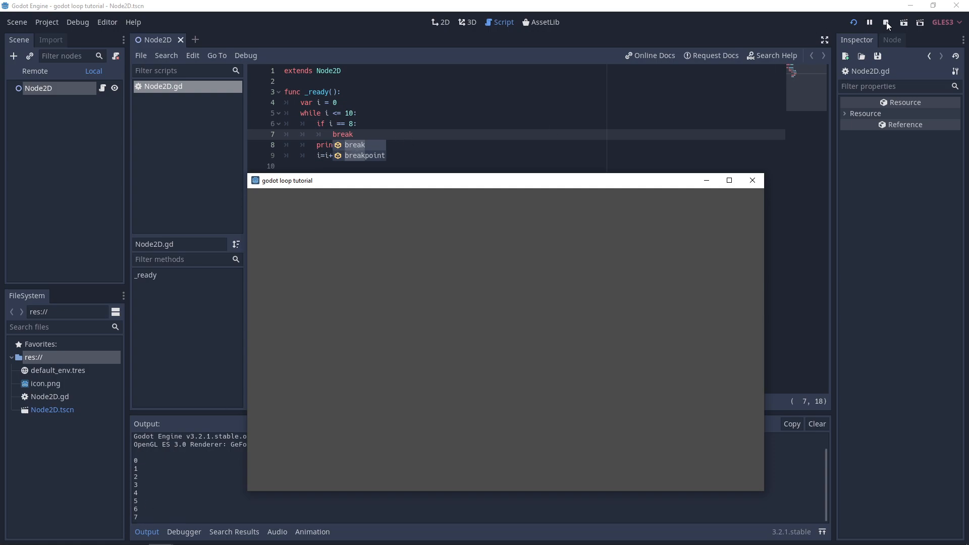
{"action": "left_click", "coordinate": [886, 23]}
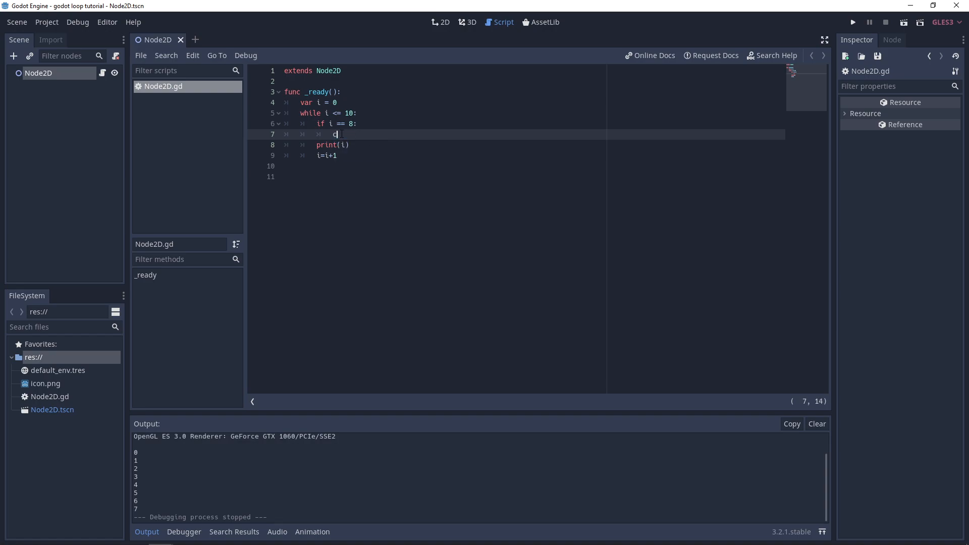
Step: Replace break with continue at i == 8 and run twice; no numbers print before stopping
{"action": "type", "text": "ontinue"}
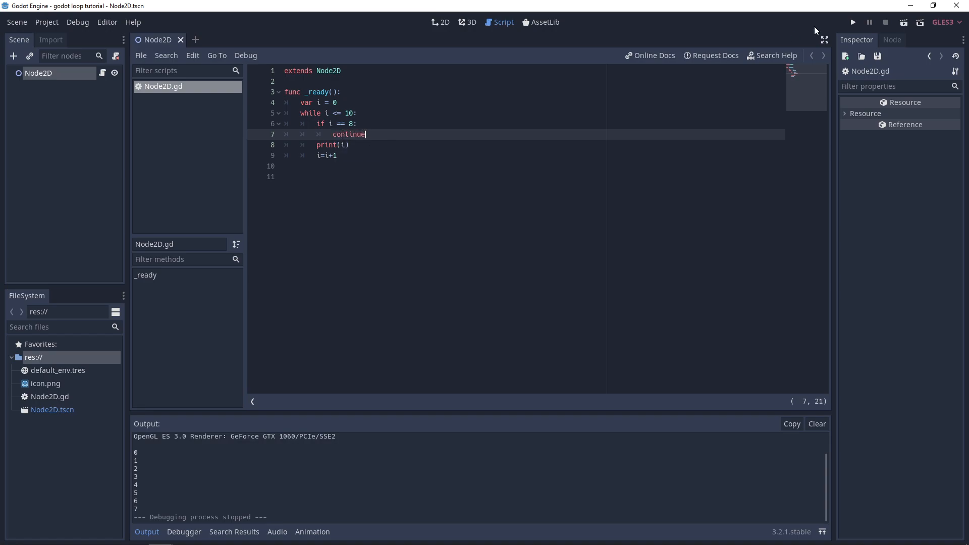
{"action": "left_click", "coordinate": [852, 21]}
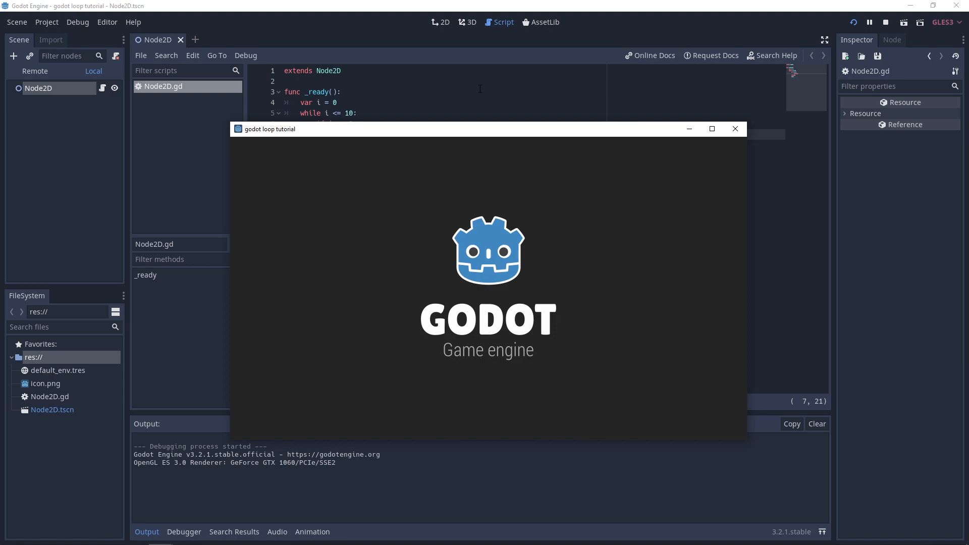
{"action": "mouse_move", "coordinate": [413, 138]}
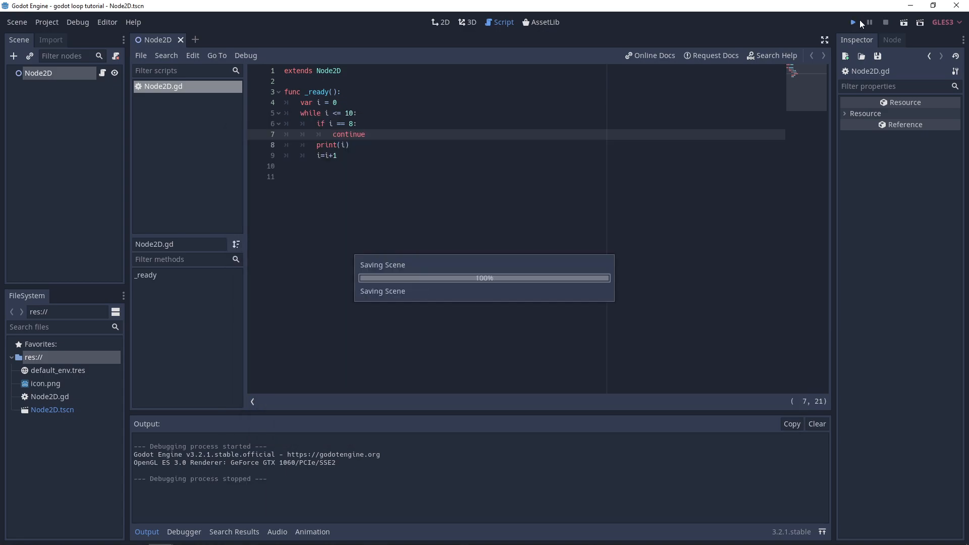
{"action": "left_click", "coordinate": [852, 23]}
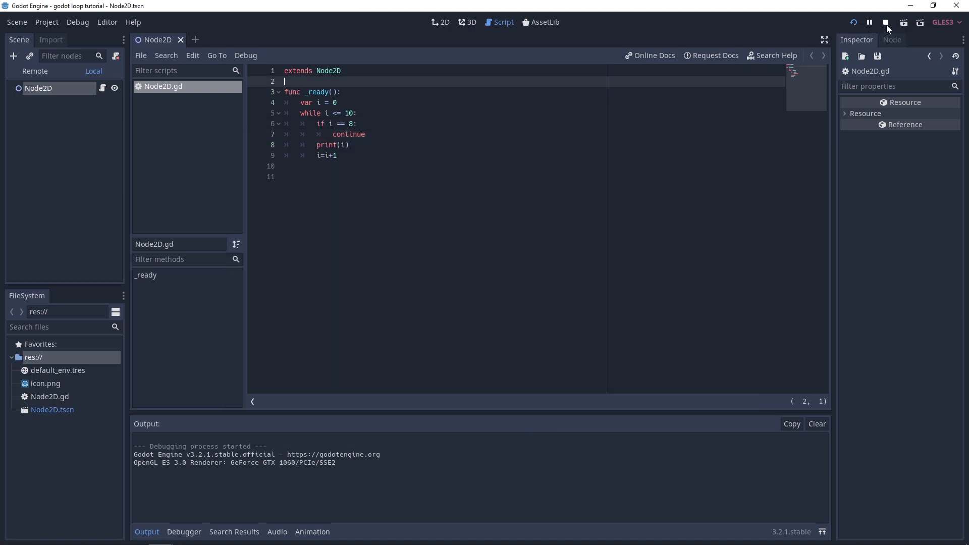
{"action": "left_click", "coordinate": [885, 22]}
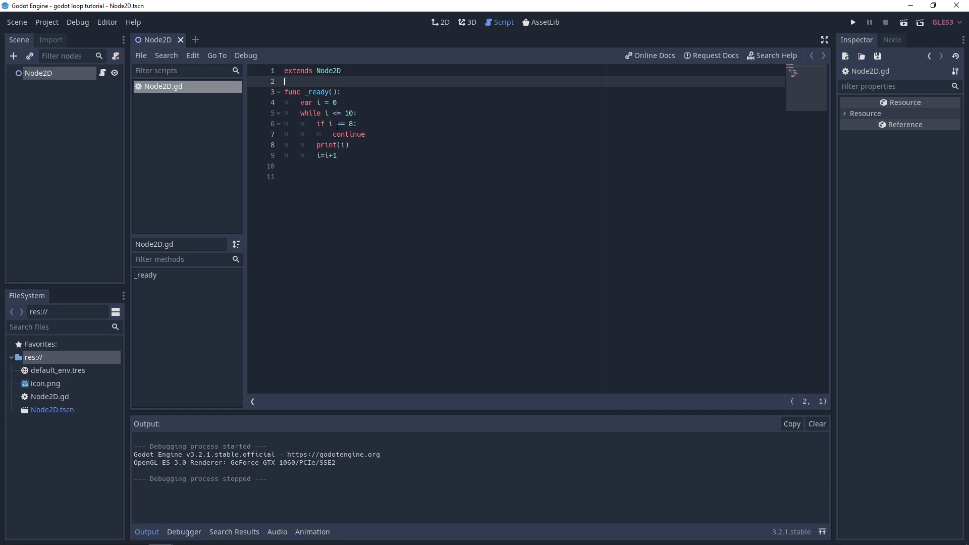
Step: Move i=i+1 above the i == 8 check and run, printing 1 to 11 without 8
{"action": "double_click", "coordinate": [326, 156]}
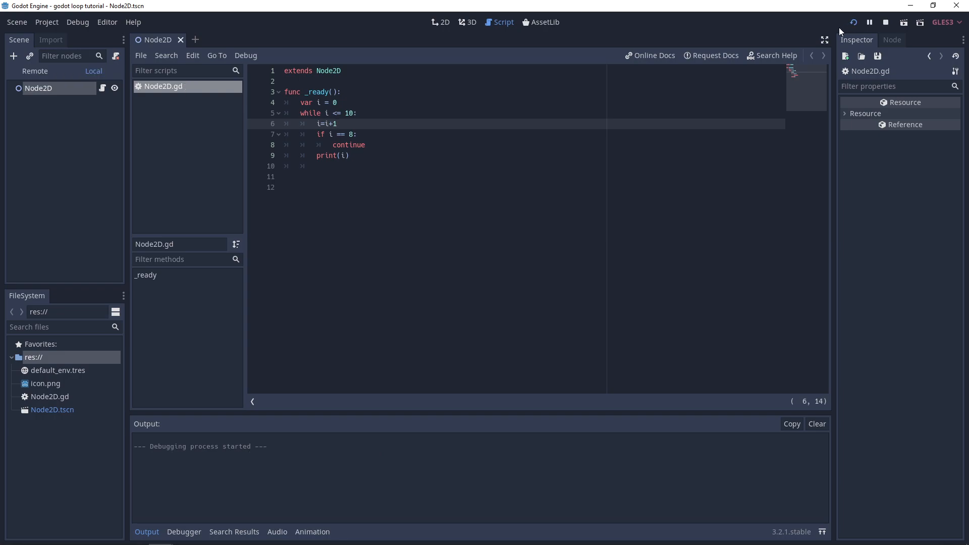
{"action": "left_click", "coordinate": [854, 22]}
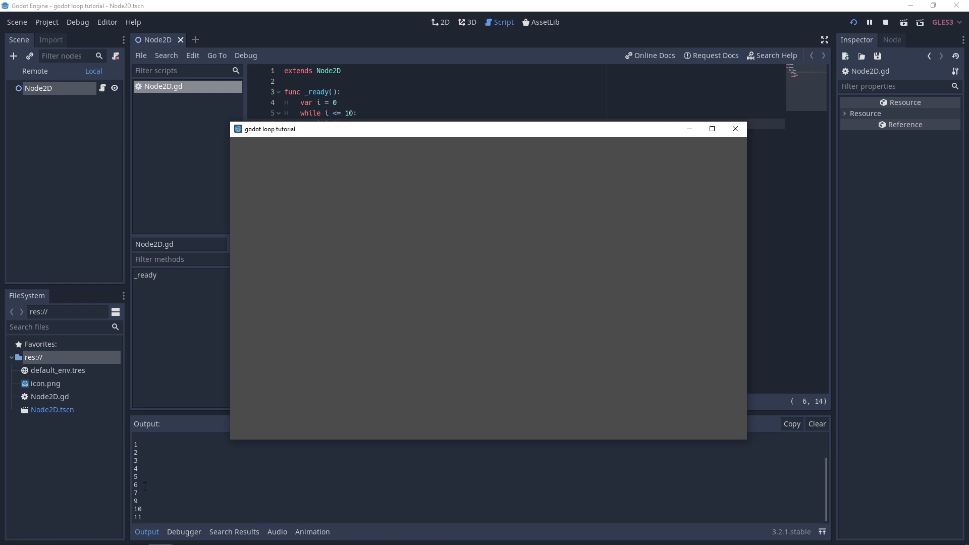
{"action": "left_click", "coordinate": [735, 128]}
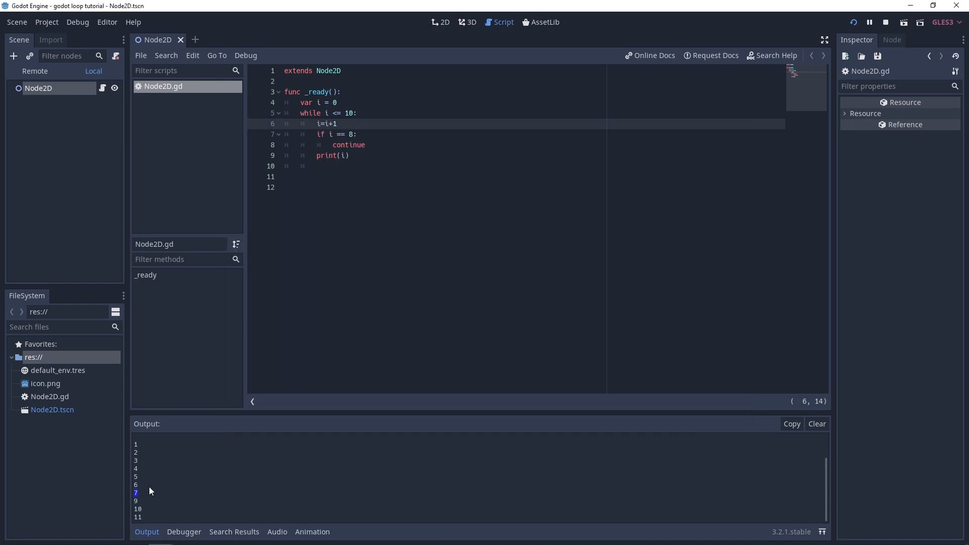
{"action": "mouse_move", "coordinate": [886, 22]}
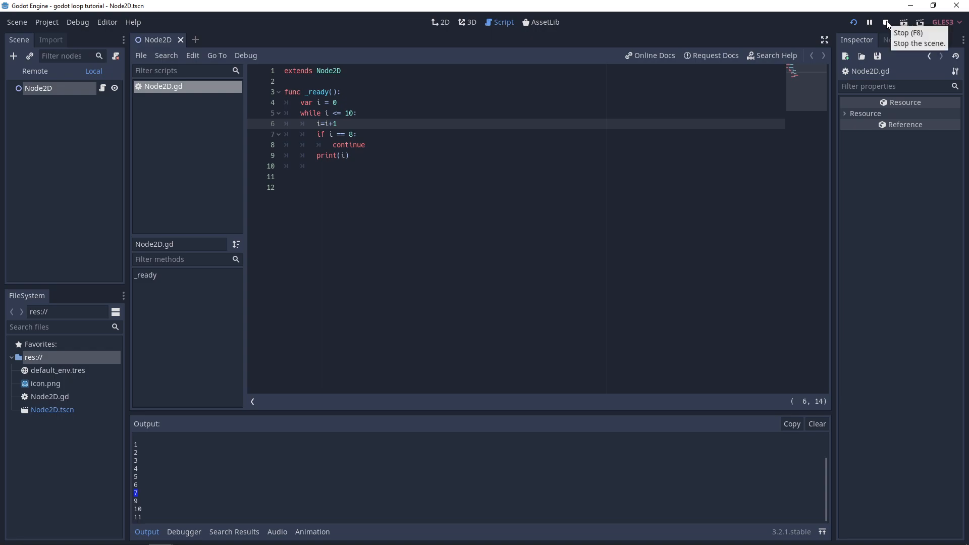
{"action": "left_click", "coordinate": [885, 22]}
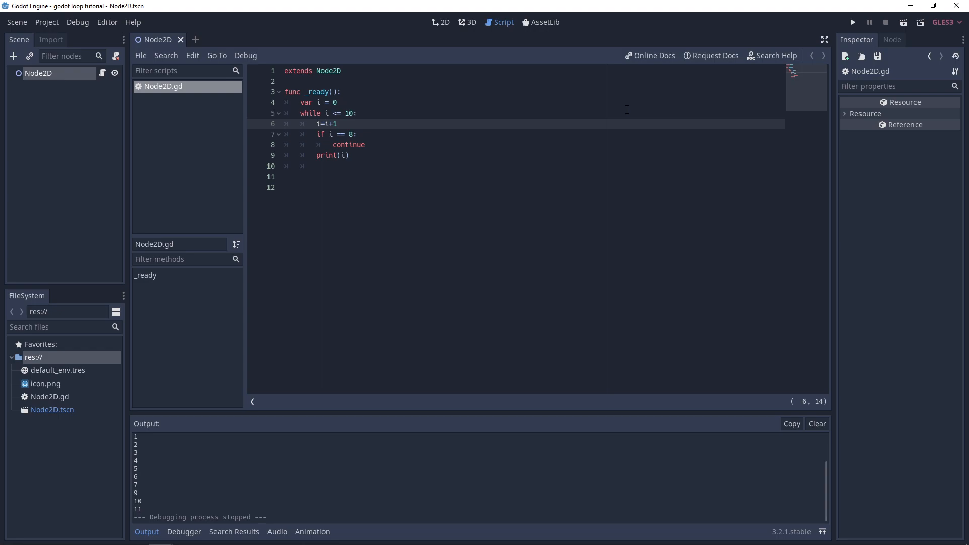
{"action": "mouse_move", "coordinate": [644, 114]}
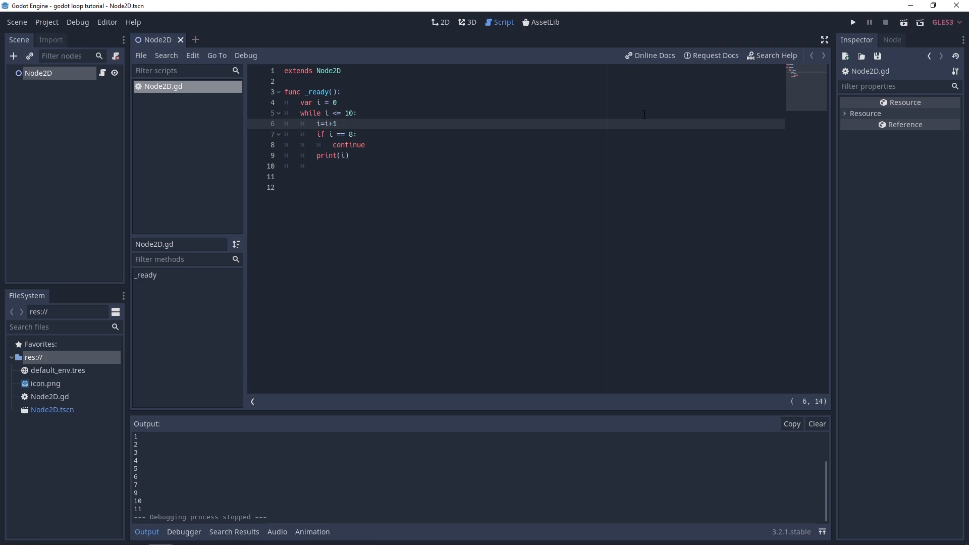